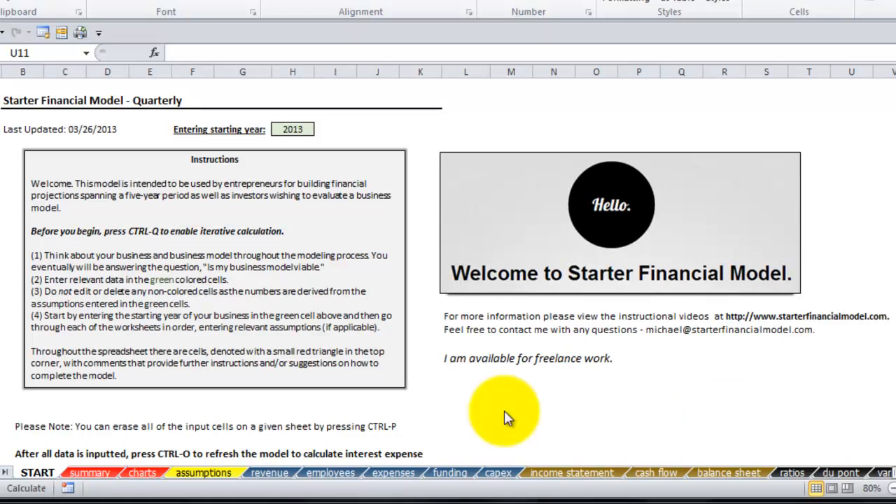
# - Switch to the assumptions sheet with 2013–2017 revenue, pricing and employee assumptions
pyautogui.click(203, 473)
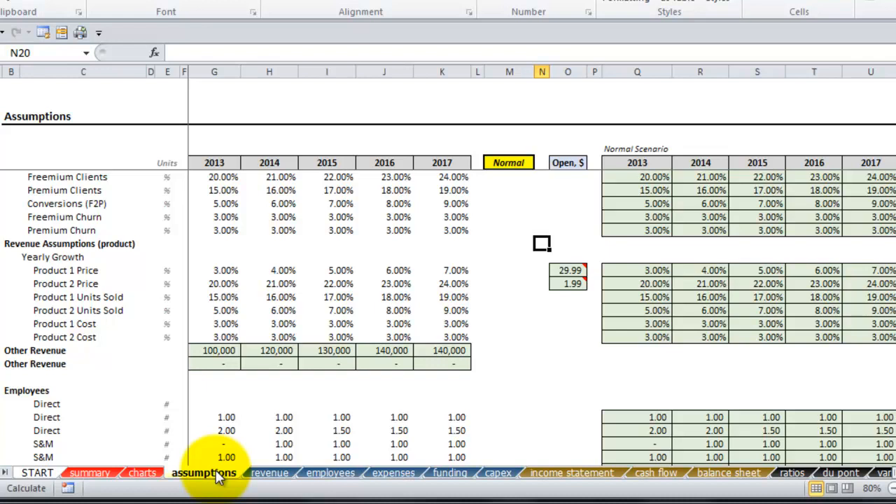
pyautogui.moveTo(499, 479)
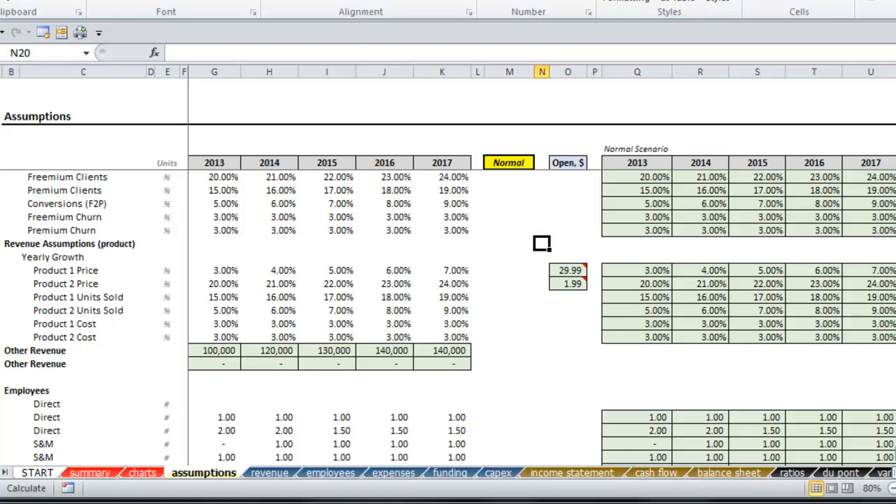
pyautogui.hscroll(3)
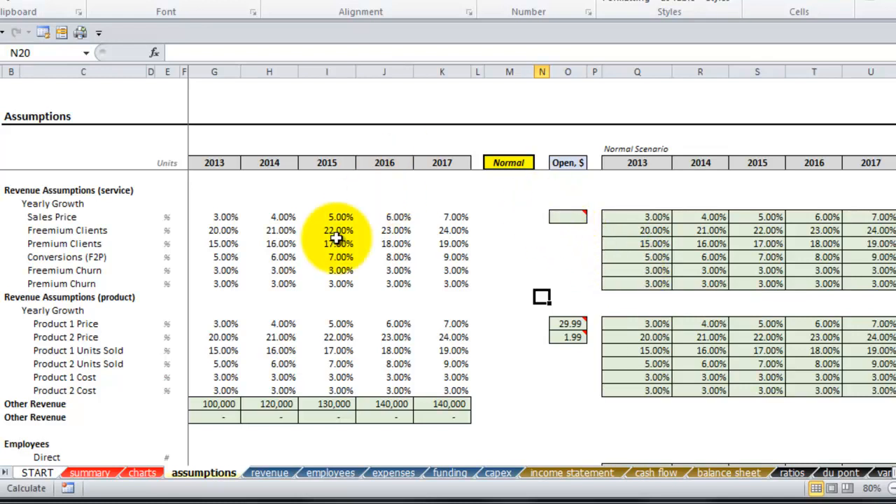
pyautogui.moveTo(509, 291)
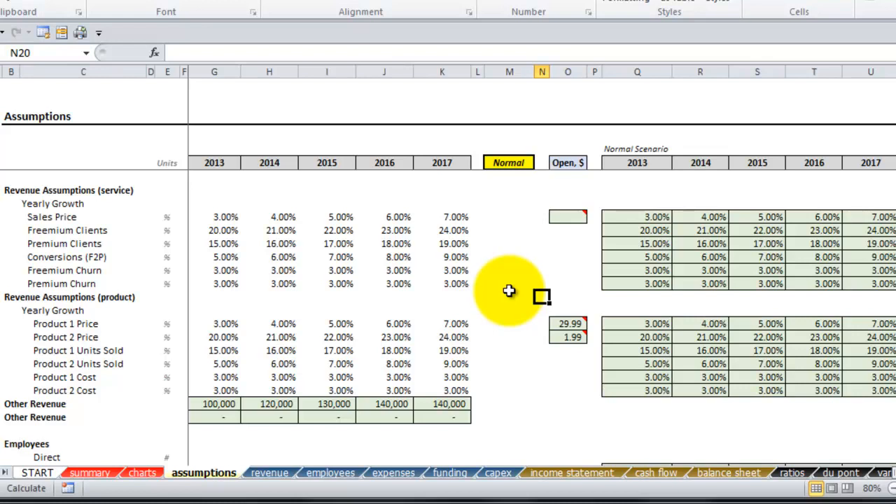
pyautogui.moveTo(836, 166)
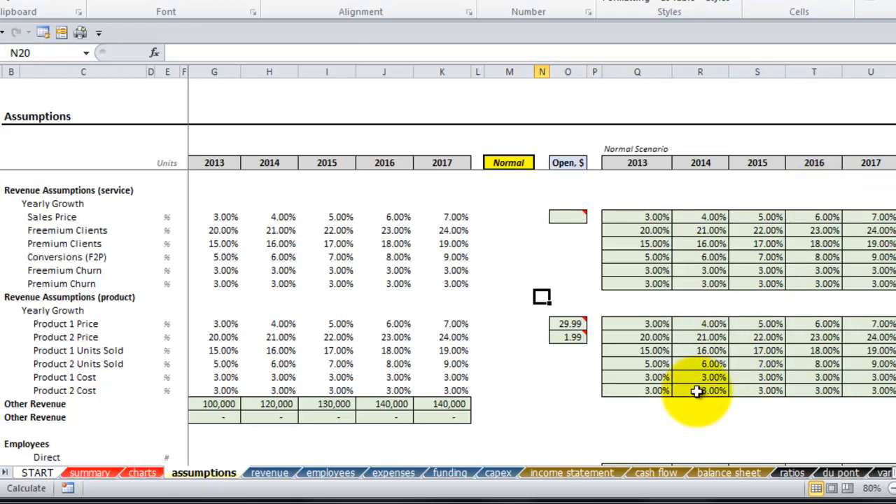
# - Enter 90% as the Segmented Percent in the User Acquisition assumptions
pyautogui.scroll(3)
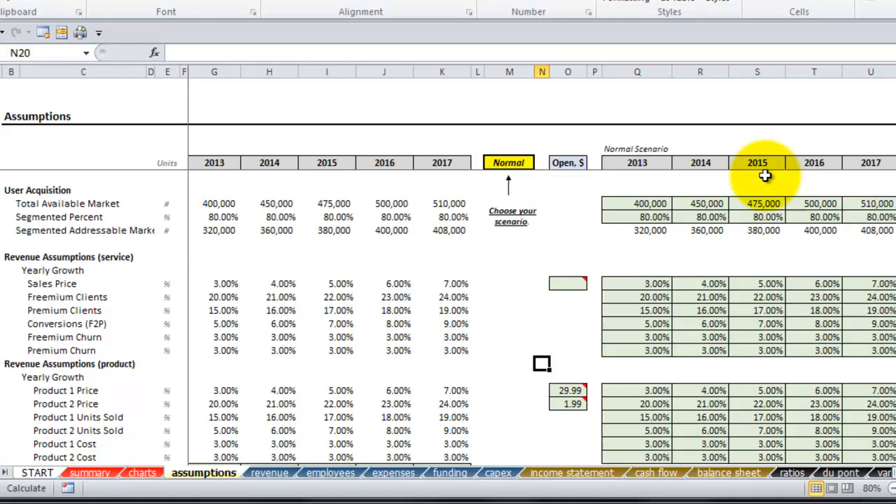
pyautogui.moveTo(862, 203)
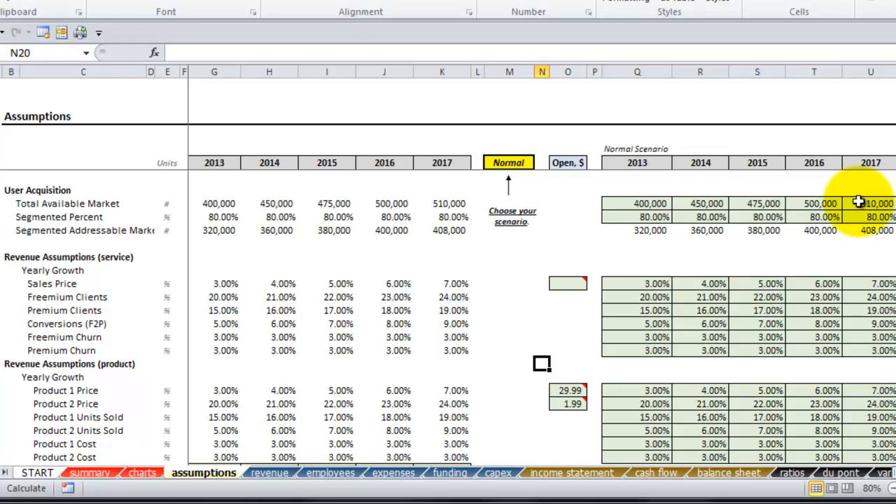
pyautogui.moveTo(675, 203)
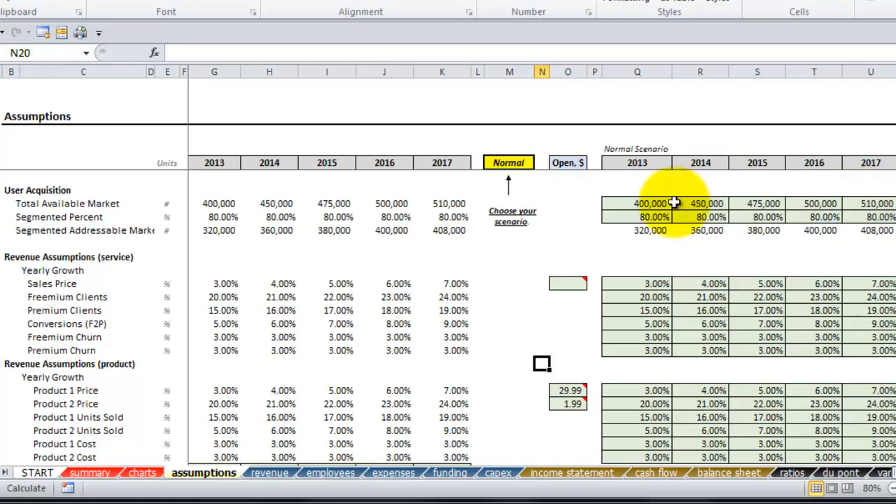
pyautogui.write('90%')
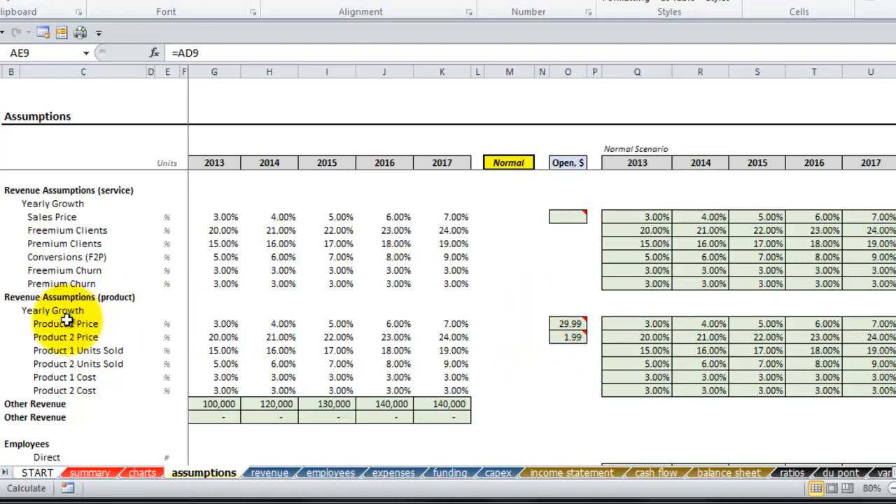
pyautogui.moveTo(105, 350)
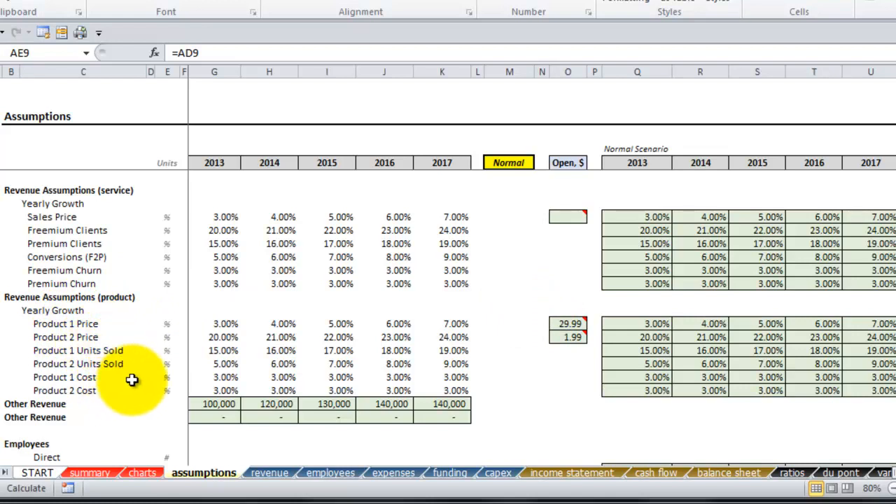
pyautogui.moveTo(532, 357)
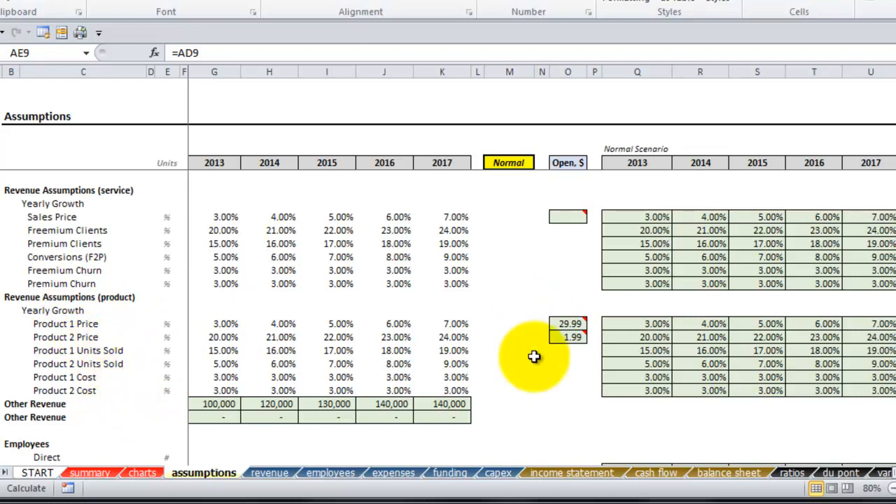
pyautogui.moveTo(720, 388)
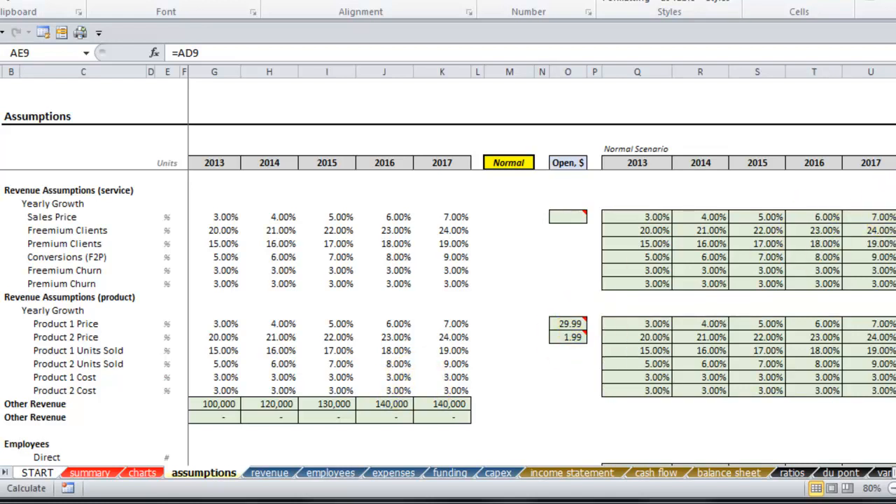
pyautogui.scroll(-3)
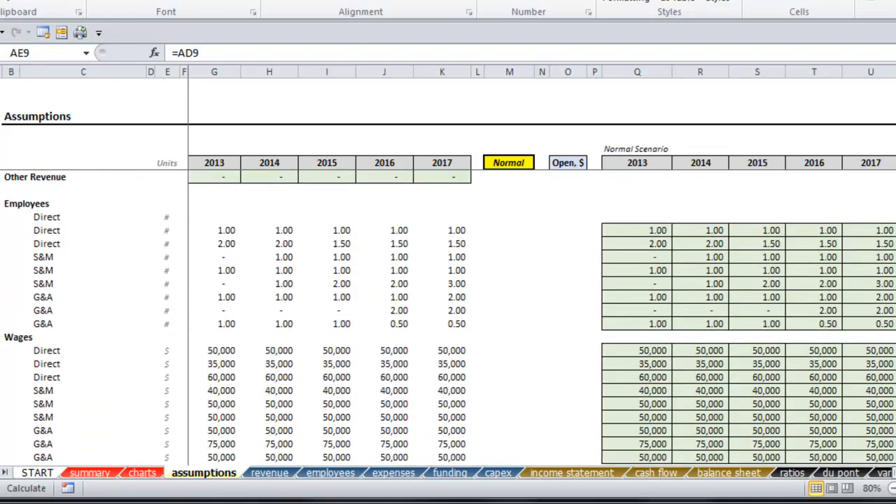
pyautogui.scroll(-3)
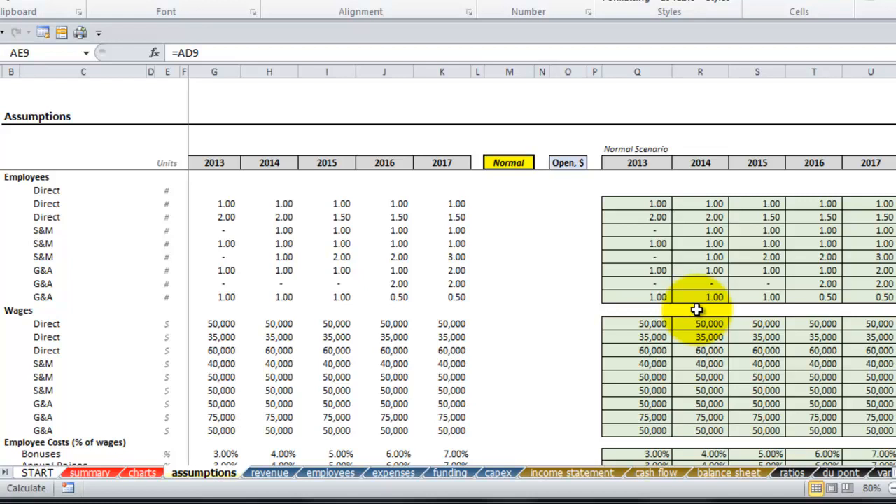
pyautogui.scroll(-3)
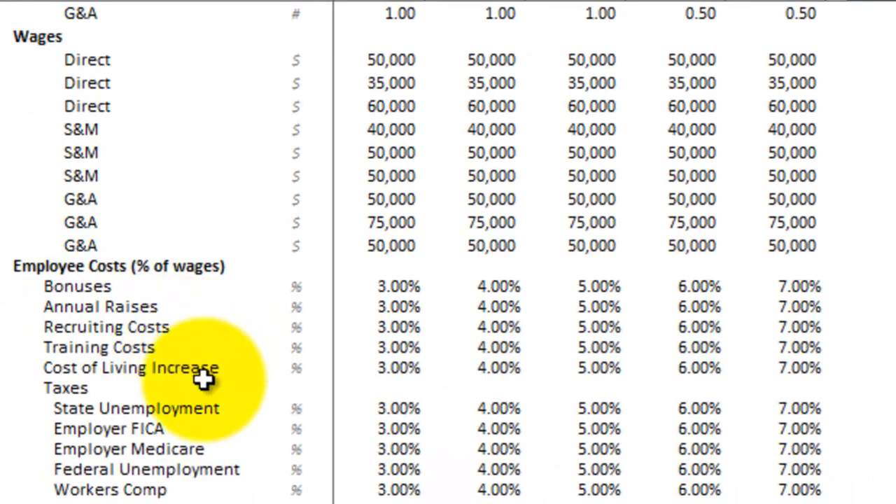
pyautogui.moveTo(211, 428)
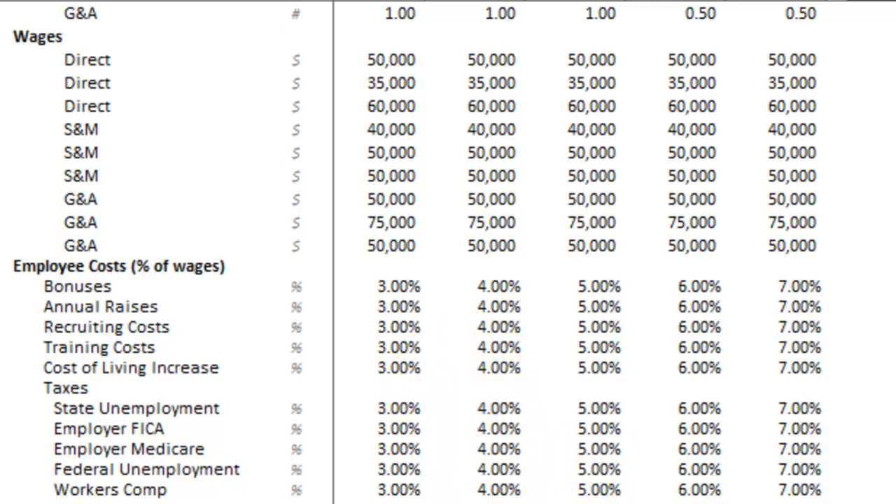
pyautogui.scroll(-3)
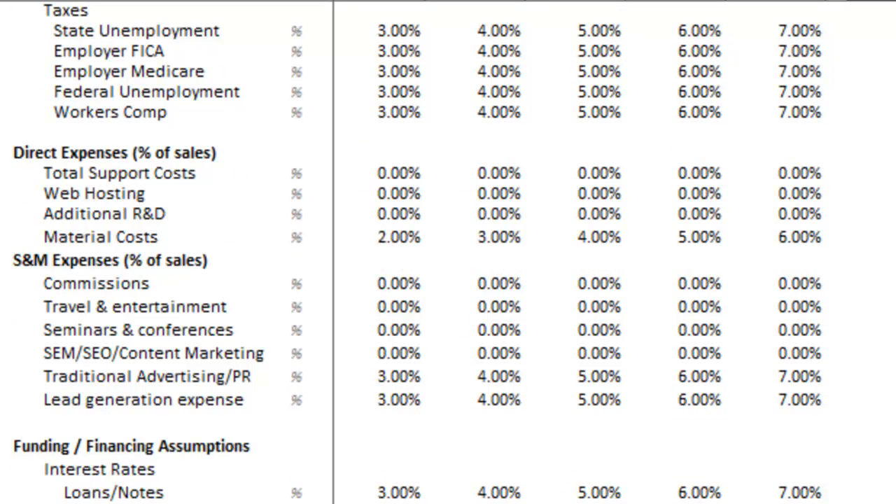
pyautogui.scroll(-3)
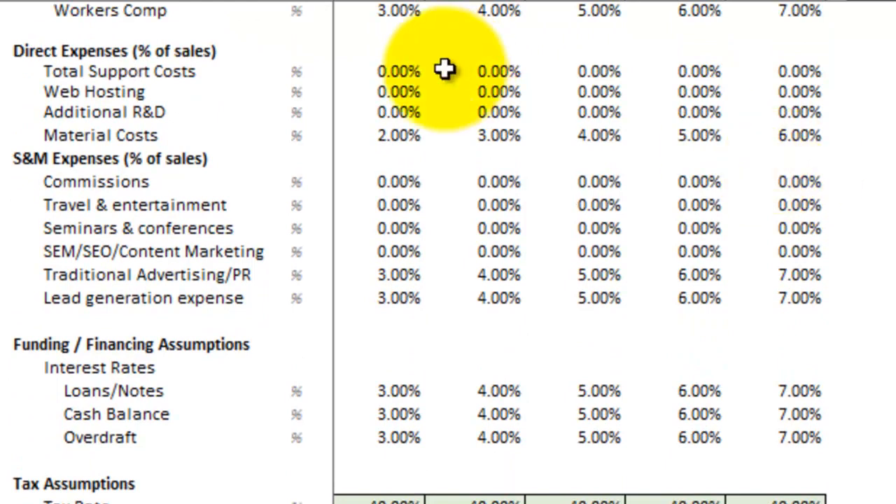
pyautogui.moveTo(217, 90)
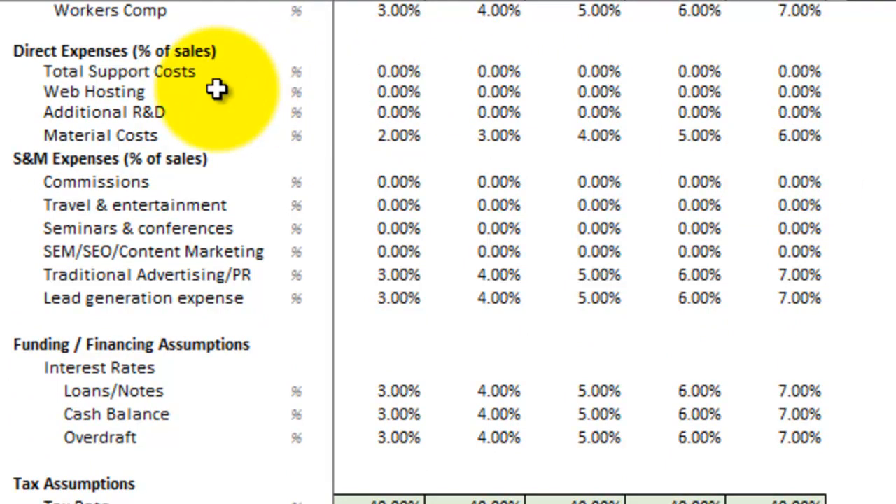
pyautogui.moveTo(371, 228)
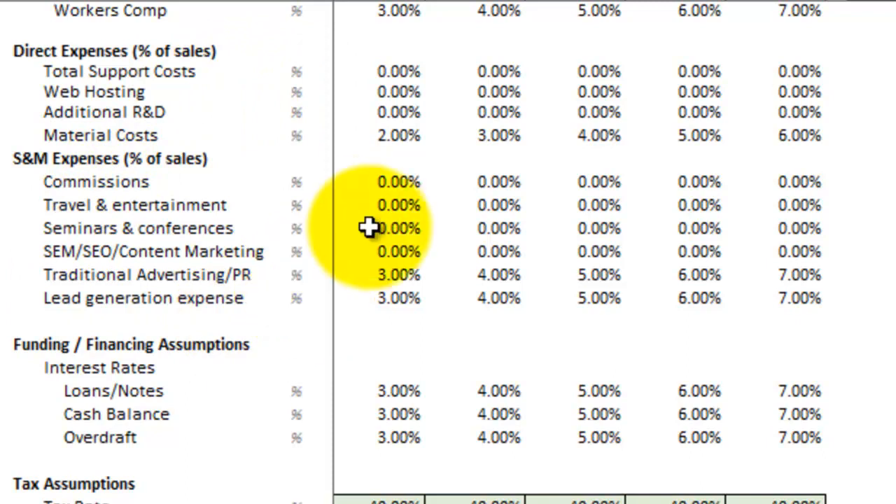
pyautogui.scroll(-3)
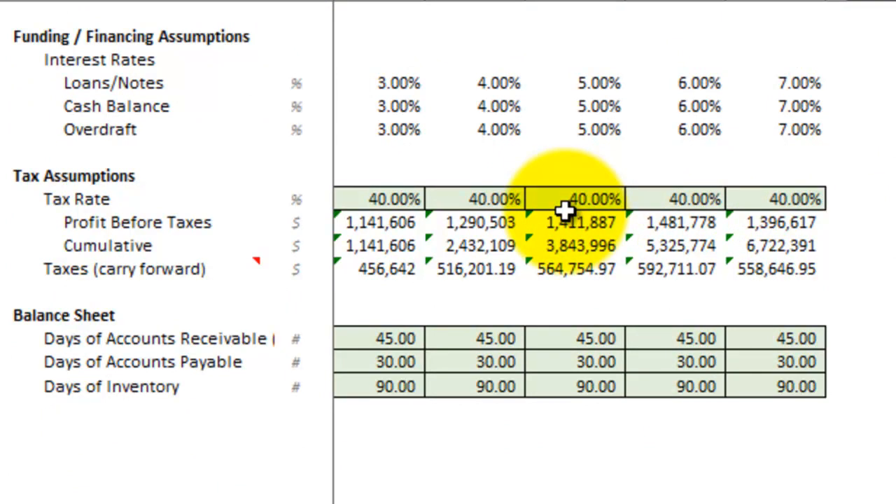
pyautogui.moveTo(367, 224)
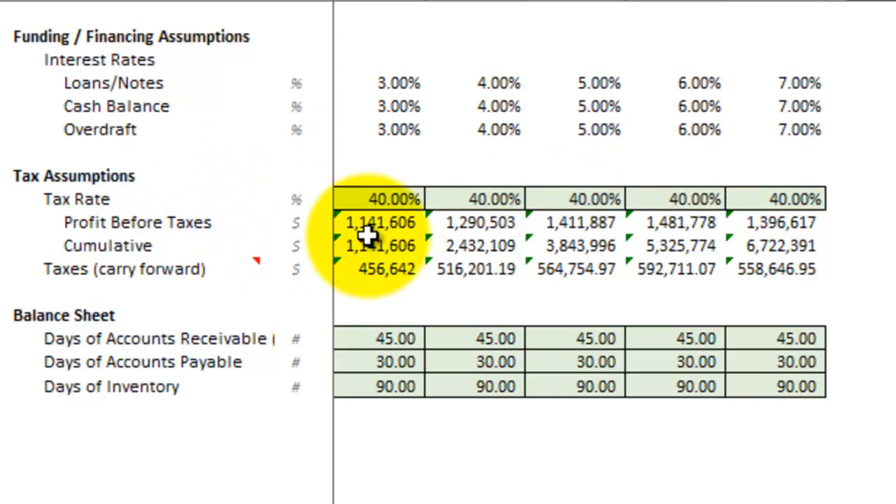
pyautogui.moveTo(313, 294)
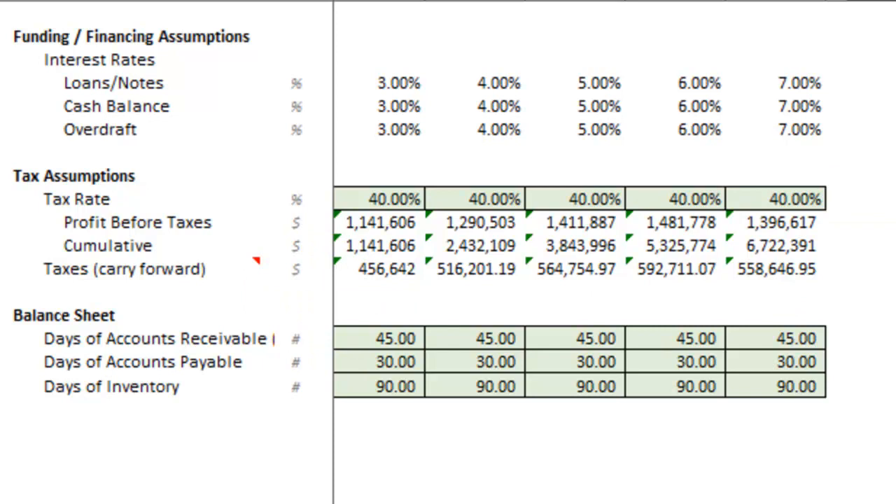
pyautogui.scroll(3)
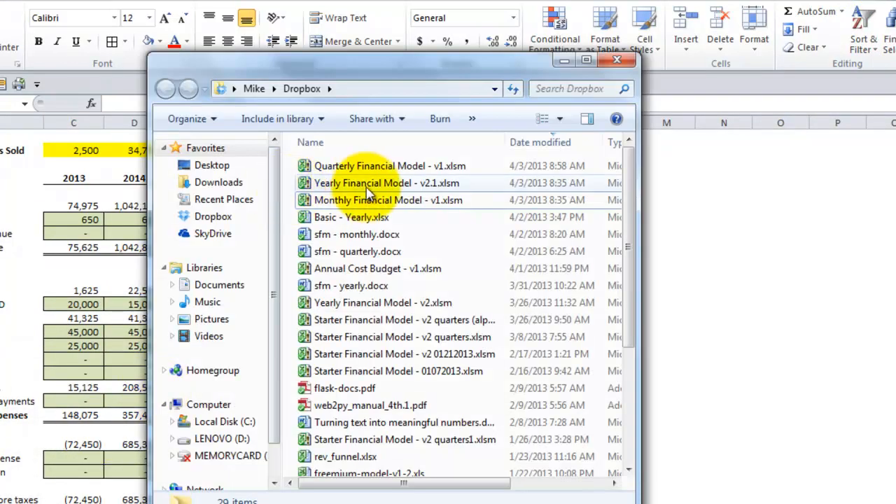
pyautogui.click(375, 166)
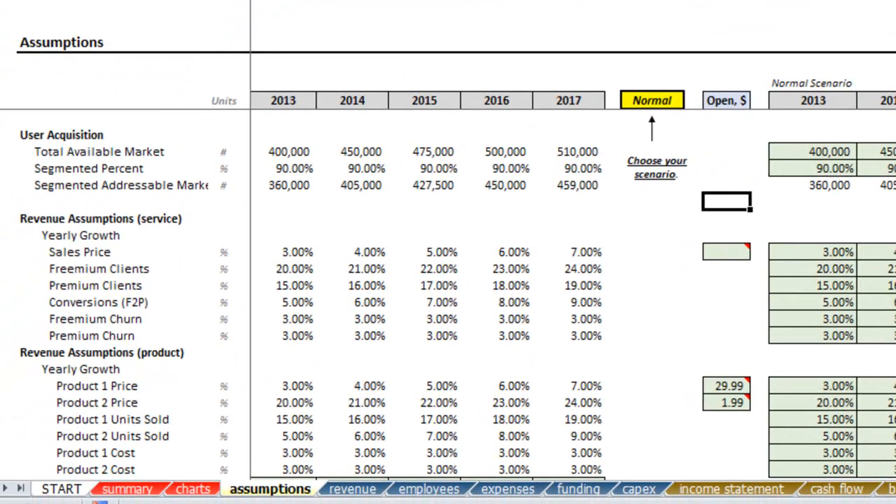
# - Browse the revenue and employees sheets, then scroll through direct, S&M and G&A expenses
pyautogui.click(350, 488)
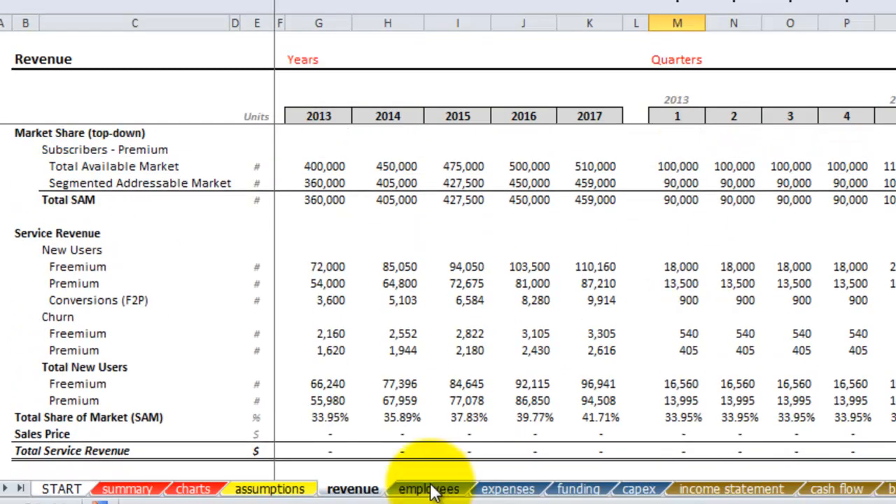
pyautogui.click(419, 488)
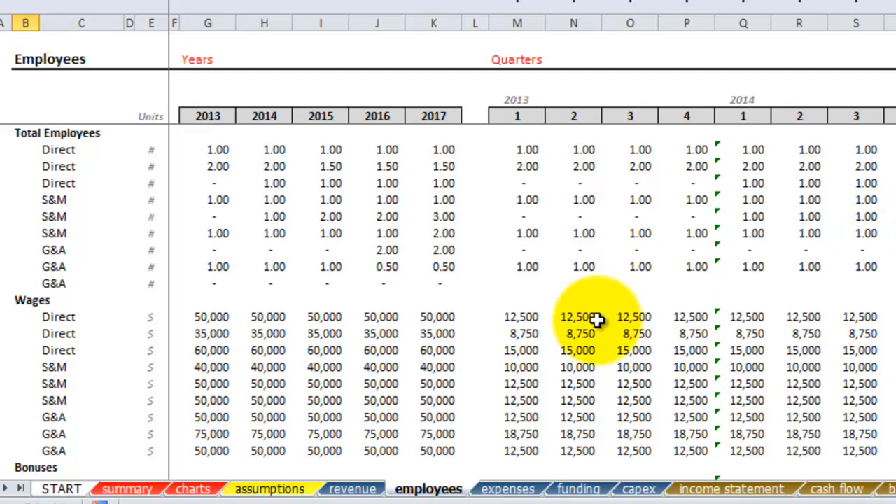
pyautogui.click(507, 488)
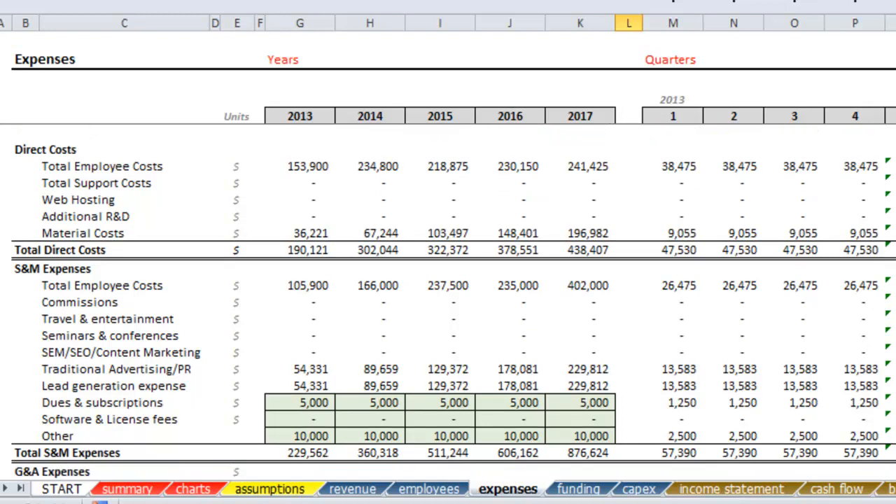
pyautogui.scroll(-3)
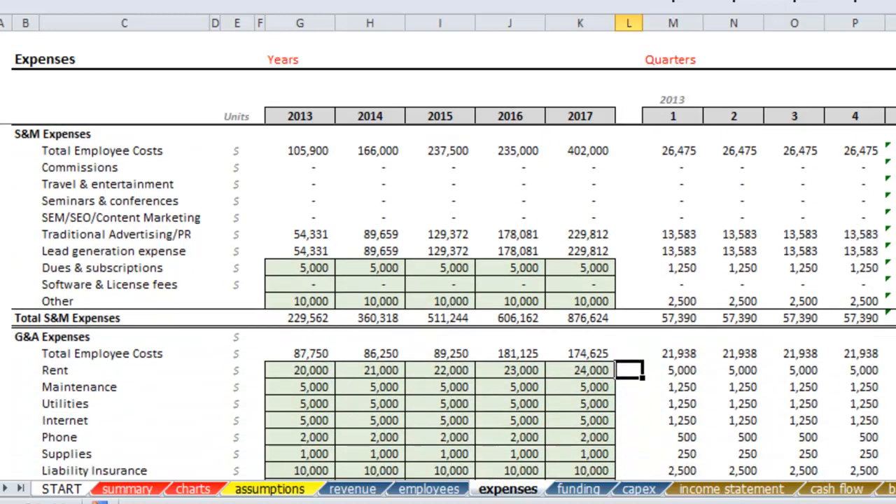
pyautogui.scroll(-3)
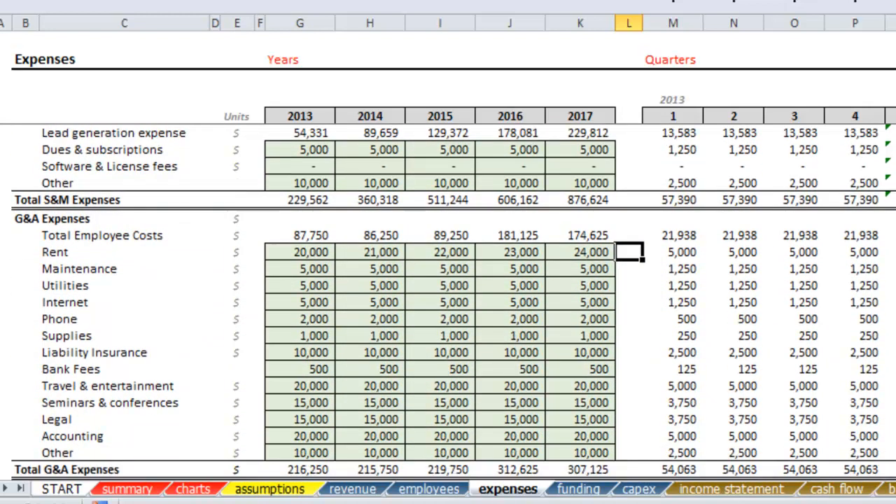
pyautogui.scroll(-3)
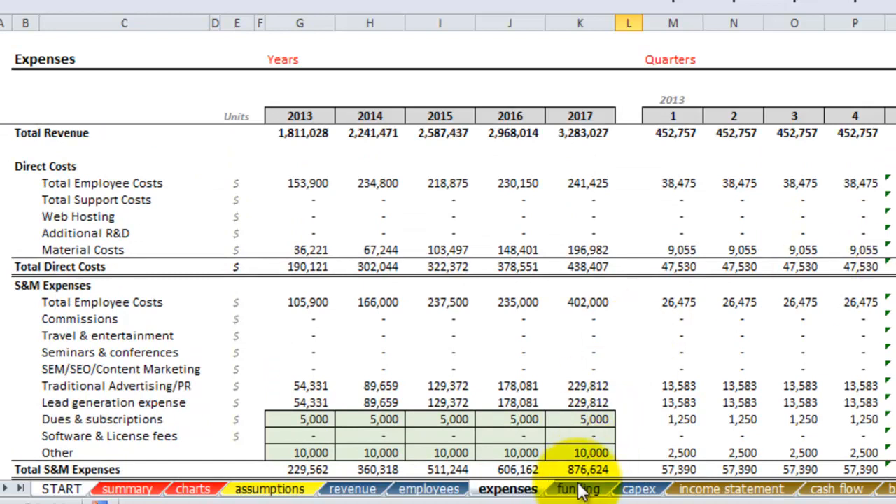
pyautogui.click(581, 488)
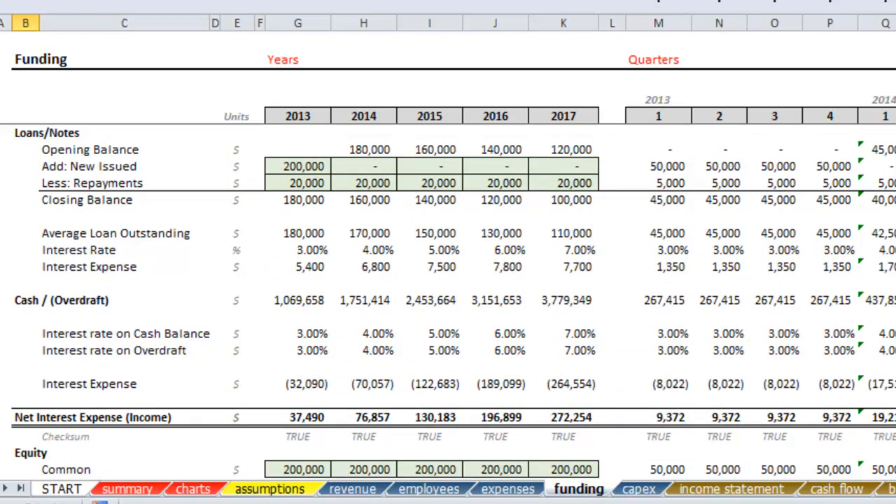
# - Scroll the funding sheet past loans and interest down to the Equity section
pyautogui.scroll(-3)
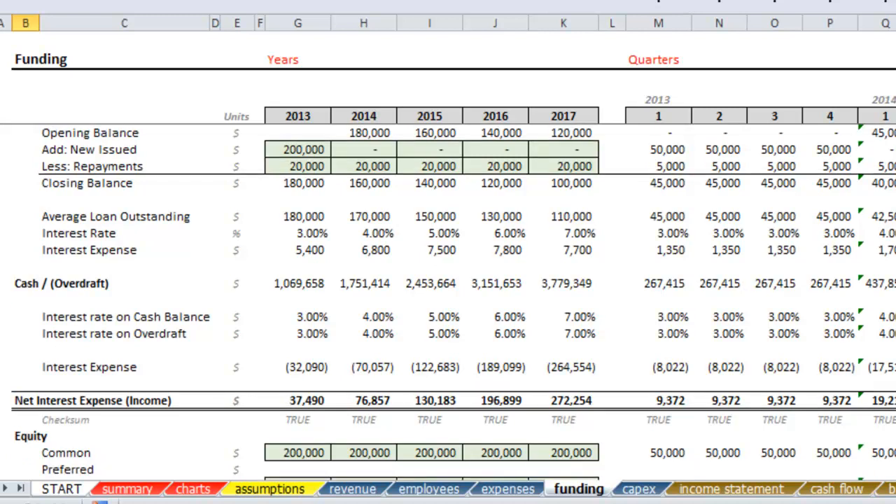
pyautogui.scroll(-3)
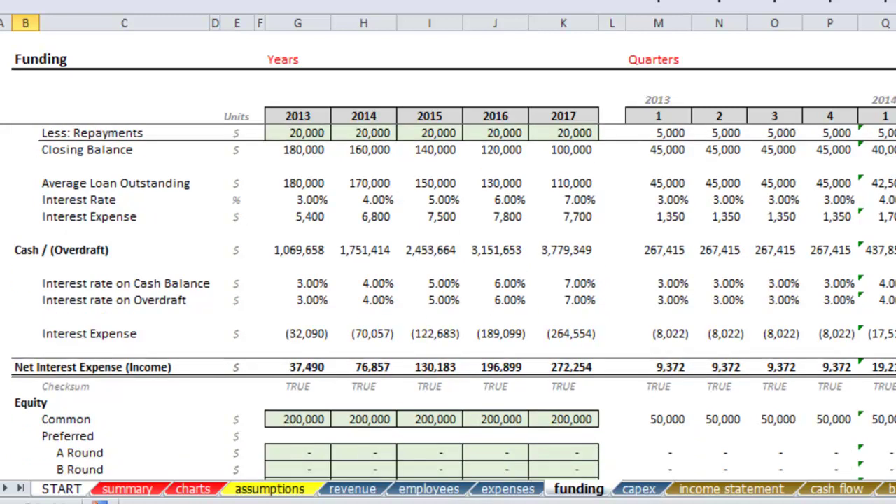
pyautogui.scroll(-3)
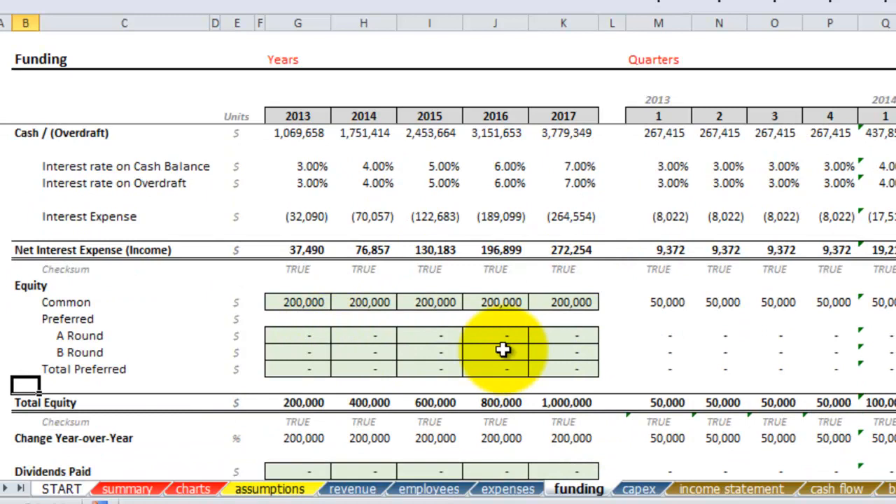
pyautogui.moveTo(513, 340)
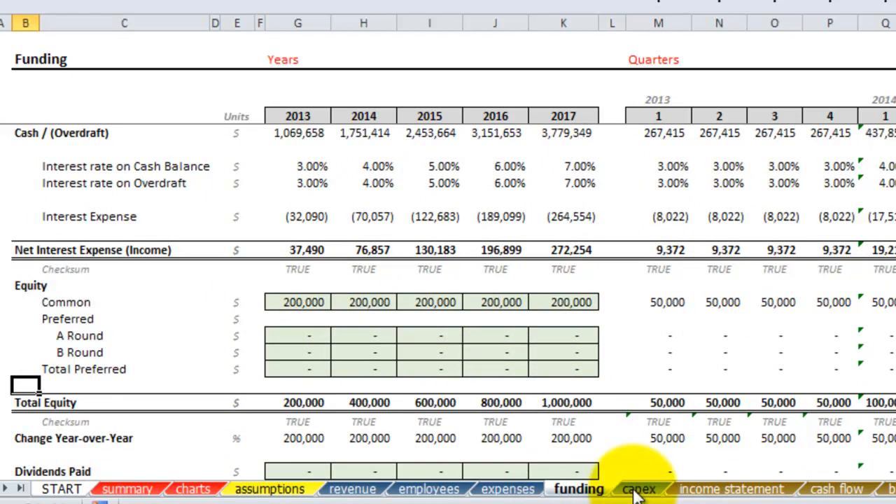
pyautogui.click(637, 489)
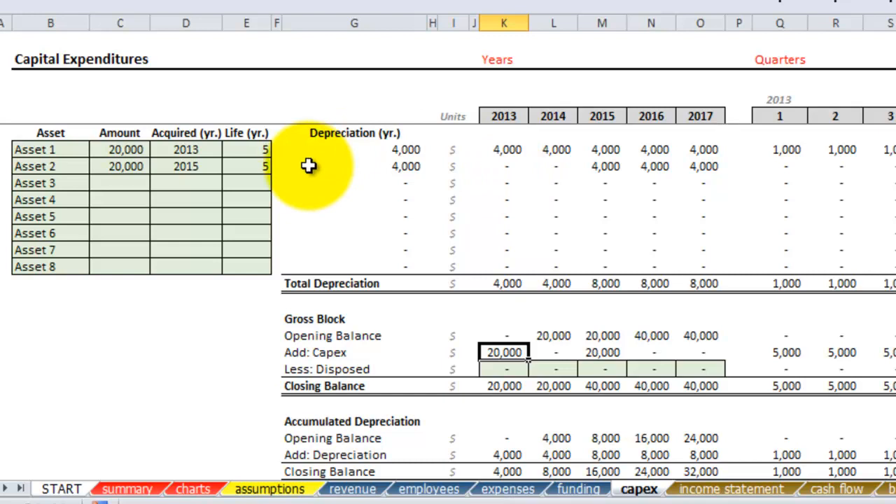
pyautogui.moveTo(283, 159)
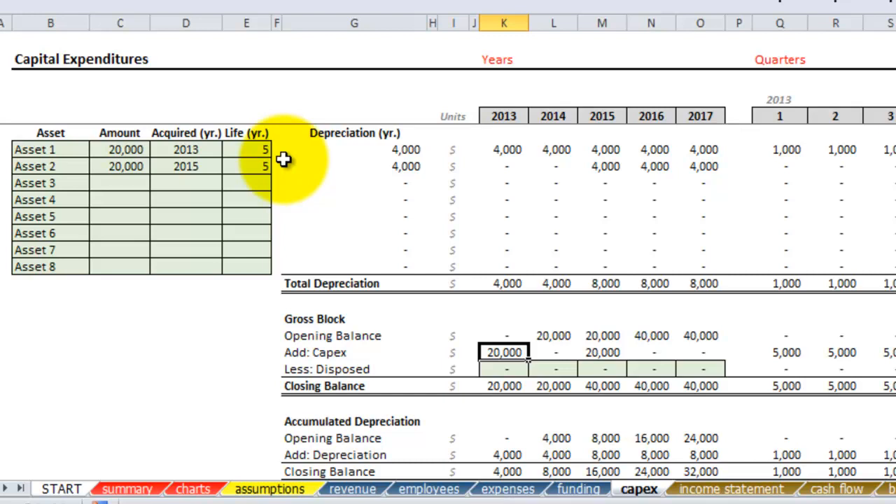
pyautogui.moveTo(361, 224)
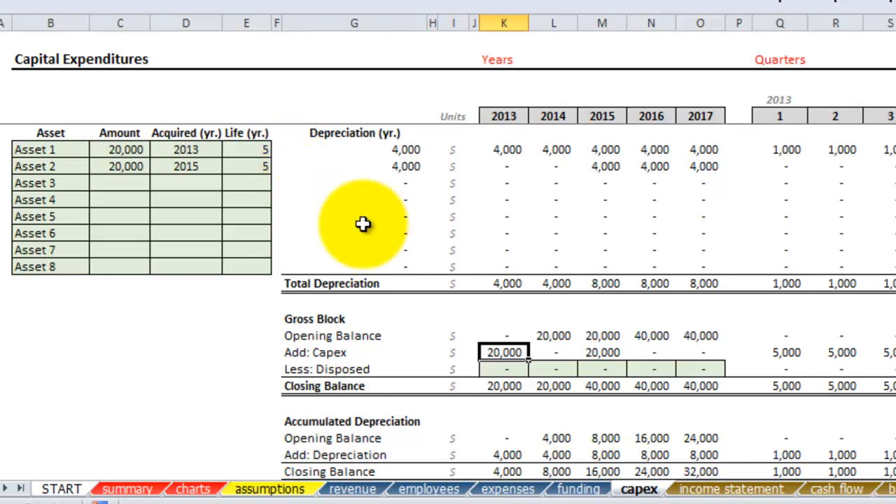
pyautogui.moveTo(743, 381)
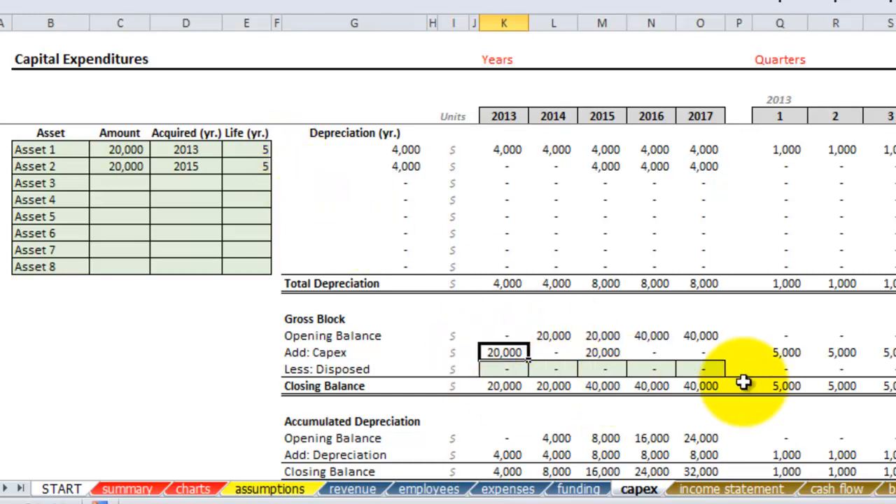
pyautogui.moveTo(751, 355)
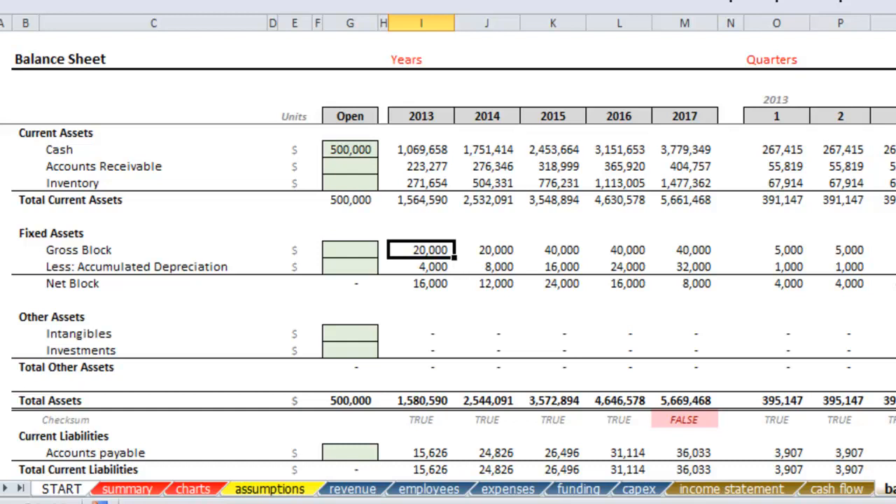
# - Enter 300000, then 500000, as opening Retained Earnings until all checksums read TRUE
pyautogui.scroll(-3)
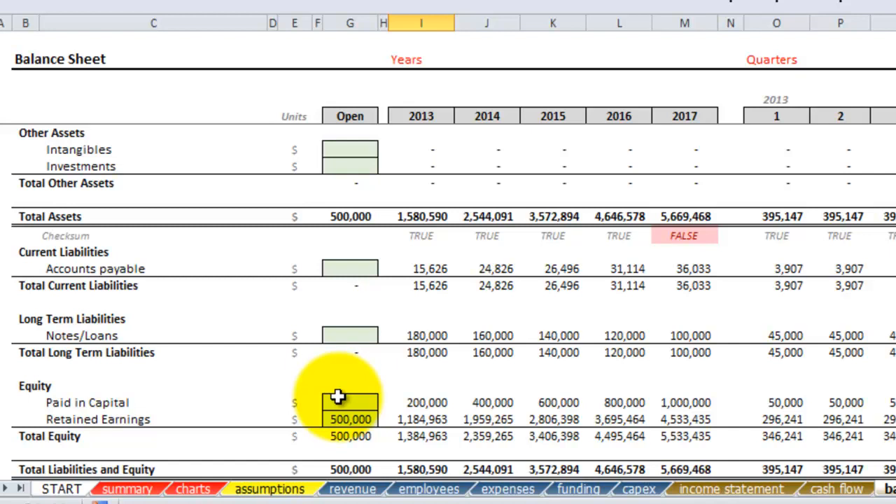
pyautogui.scroll(-3)
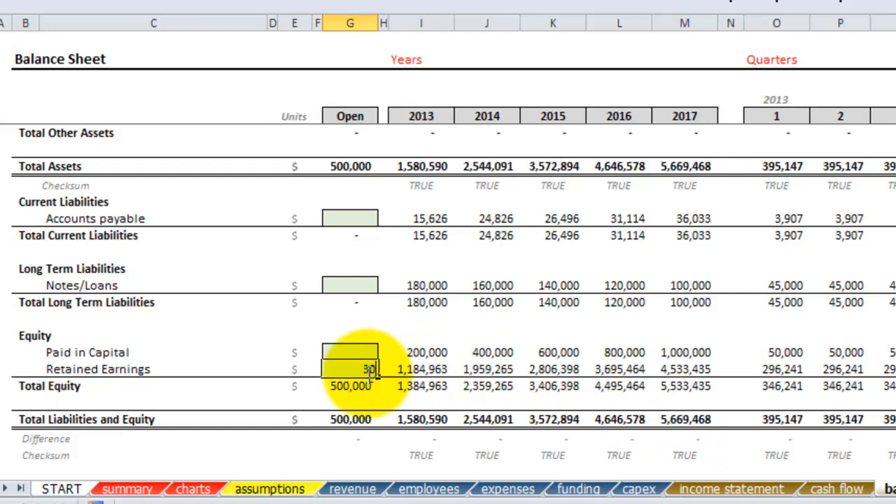
pyautogui.write('3000000')
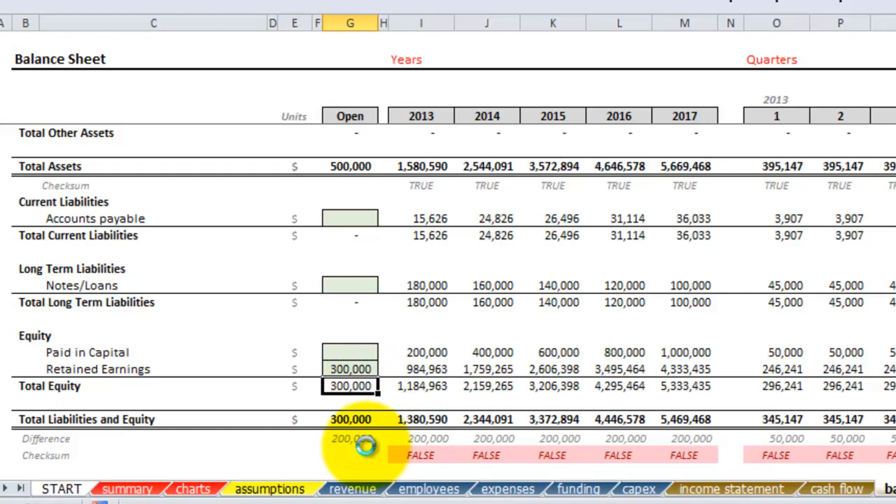
pyautogui.write('500000')
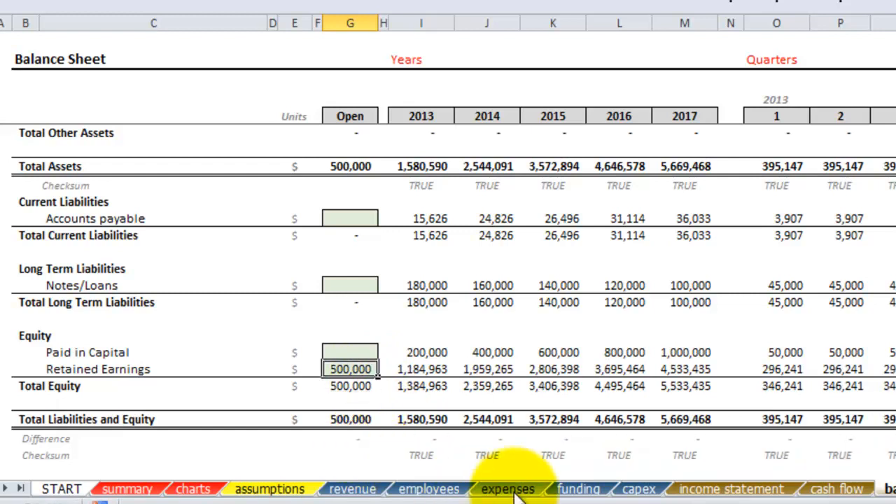
# - Switch to the income statement to review G&A, EBITDA, taxes and net income
pyautogui.click(730, 488)
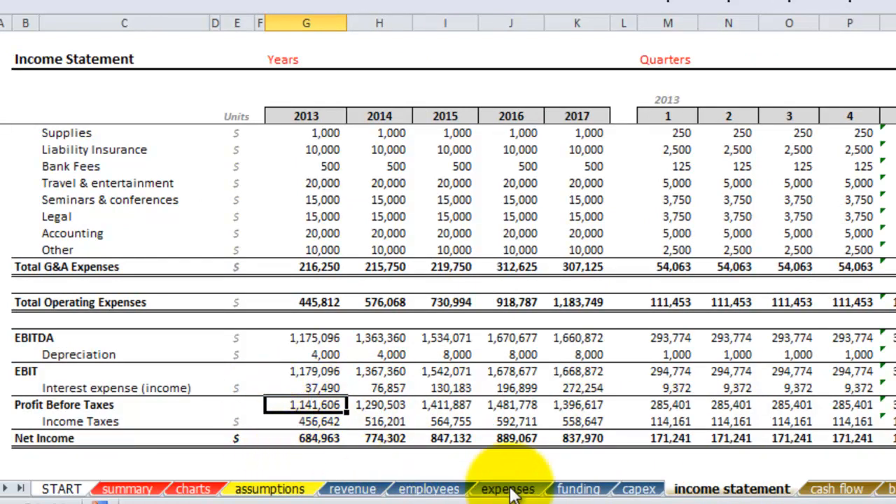
pyautogui.moveTo(812, 493)
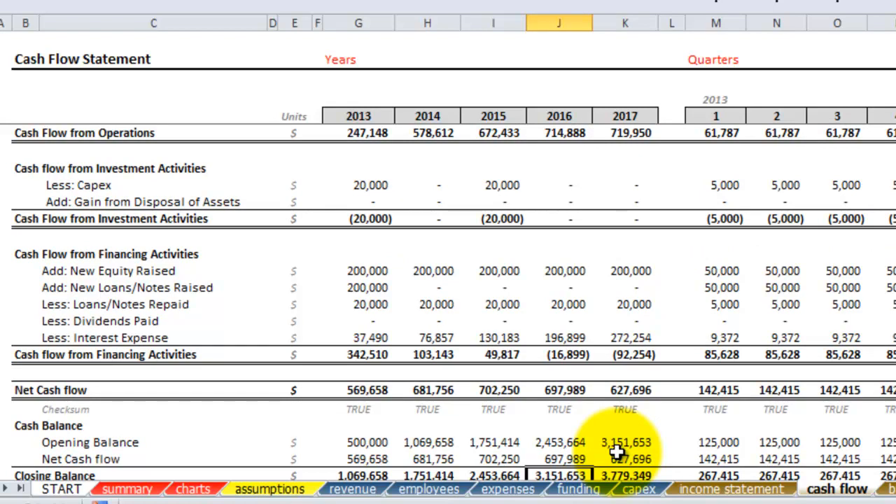
# - Revisit the funding sheet, then switch to the charts sheet showing burn rate and revenue charts
pyautogui.click(580, 489)
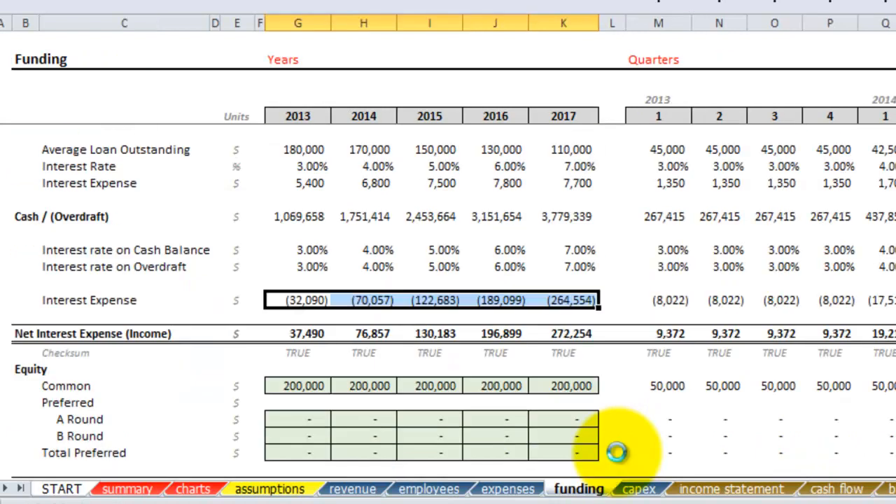
pyautogui.click(837, 488)
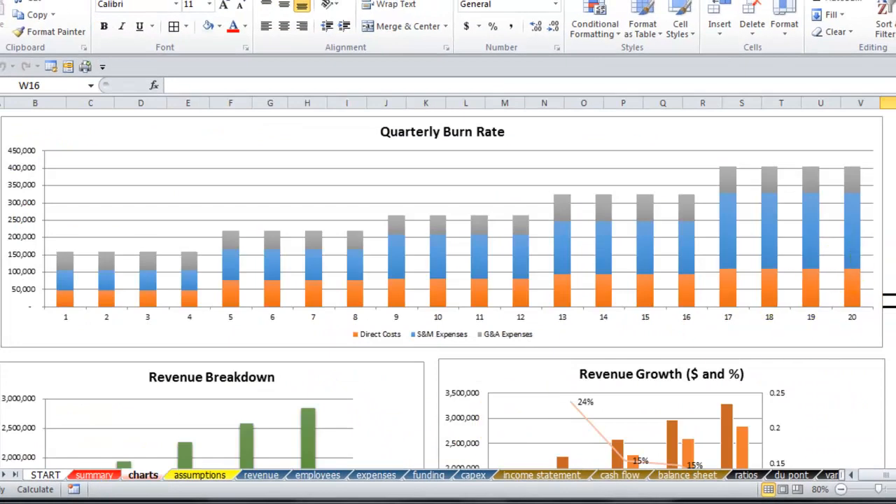
pyautogui.scroll(-3)
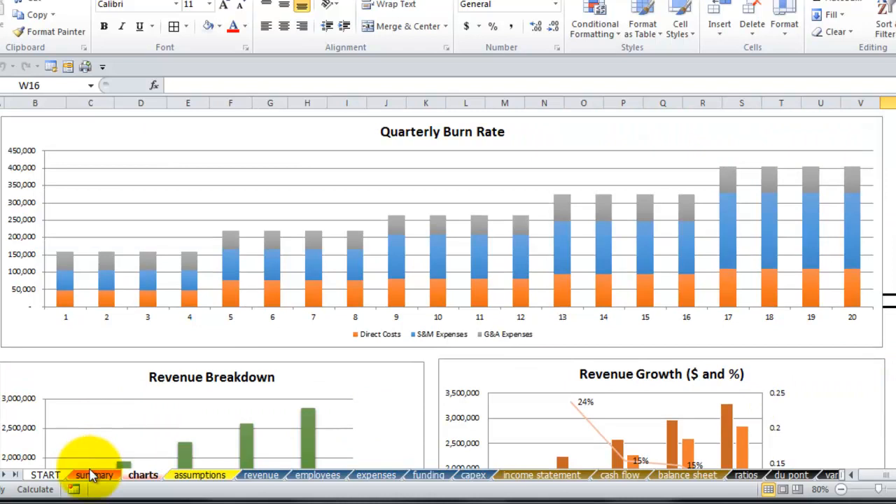
pyautogui.click(93, 477)
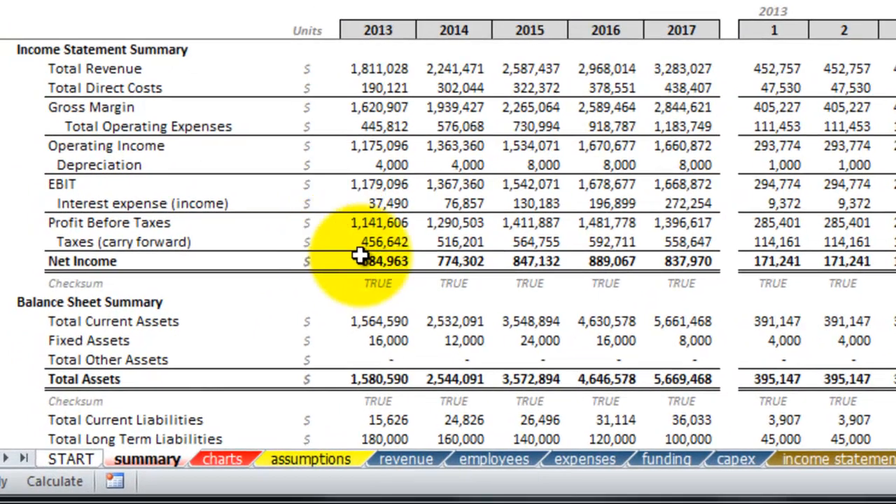
pyautogui.moveTo(734, 276)
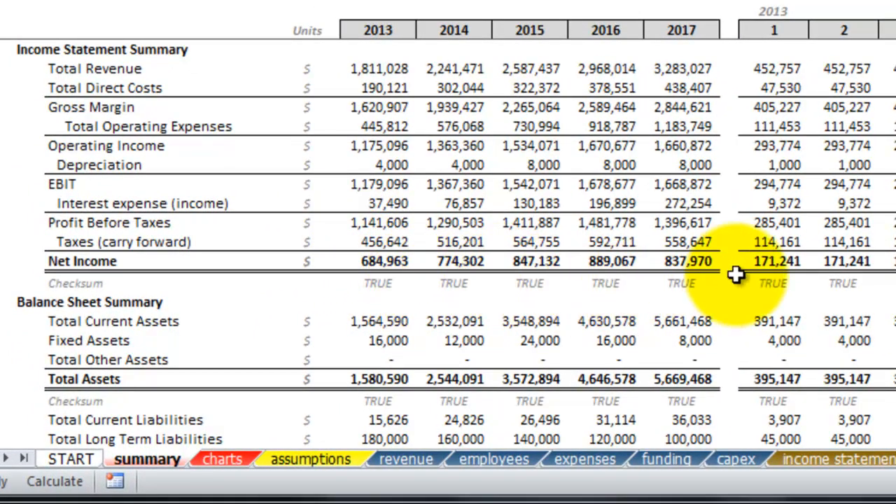
pyautogui.moveTo(725, 69)
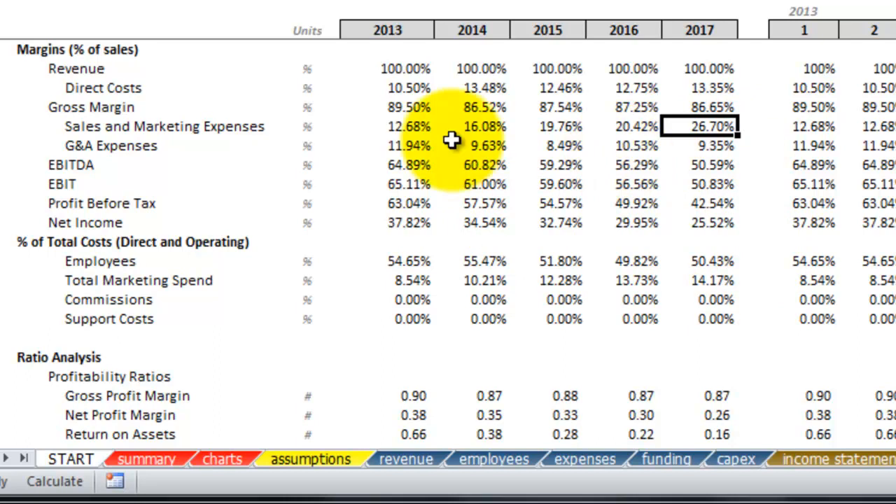
pyautogui.moveTo(578, 152)
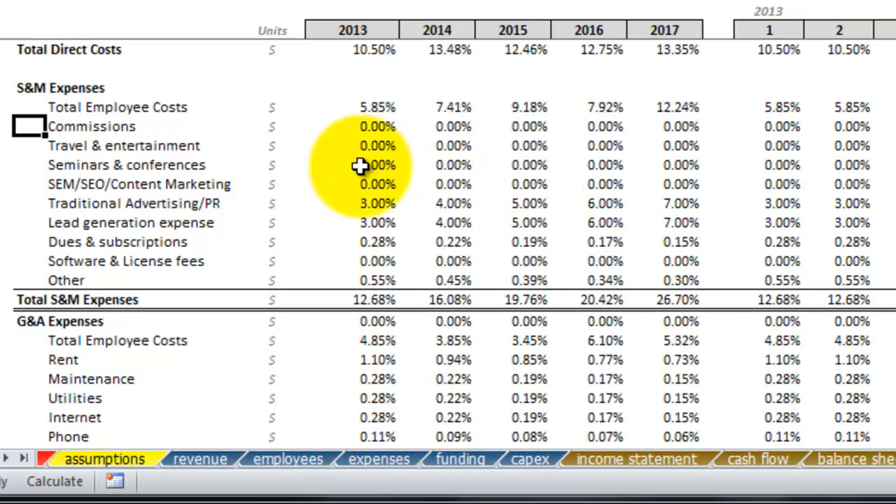
pyautogui.moveTo(350, 305)
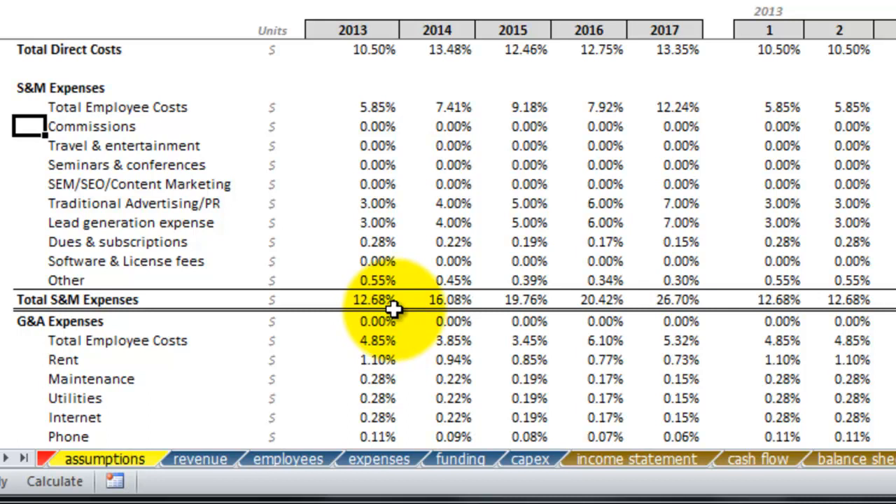
pyautogui.moveTo(705, 264)
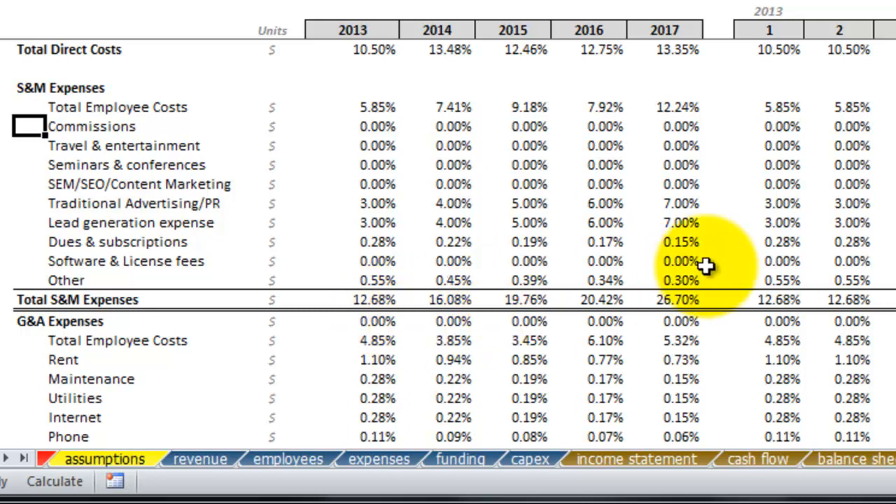
pyautogui.moveTo(387, 93)
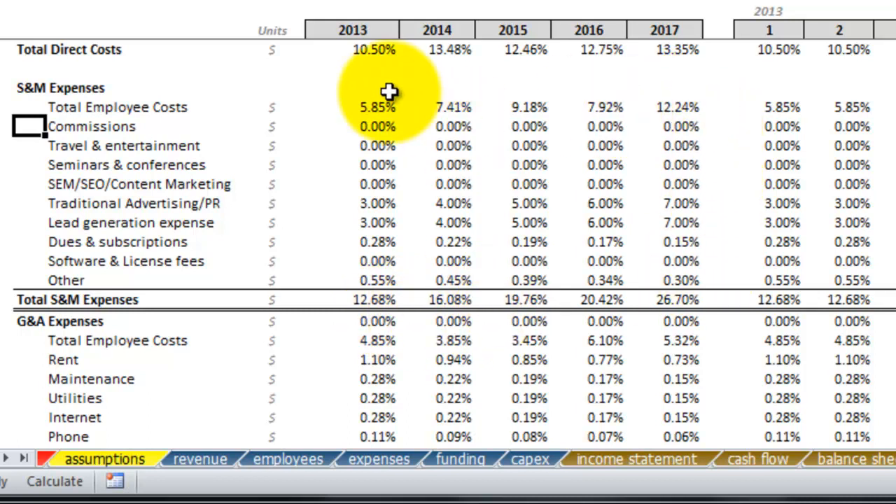
pyautogui.moveTo(719, 116)
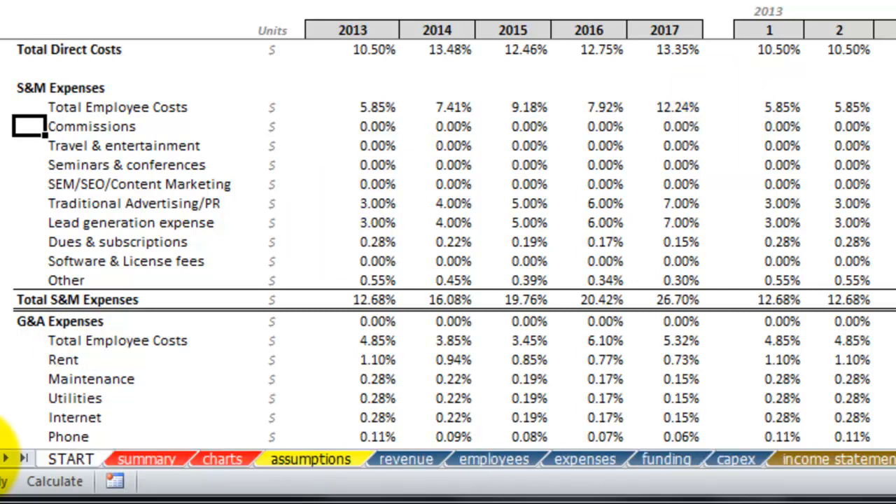
# - Glance at the summary sheet totals, then return to the assumptions sheet
pyautogui.click(145, 459)
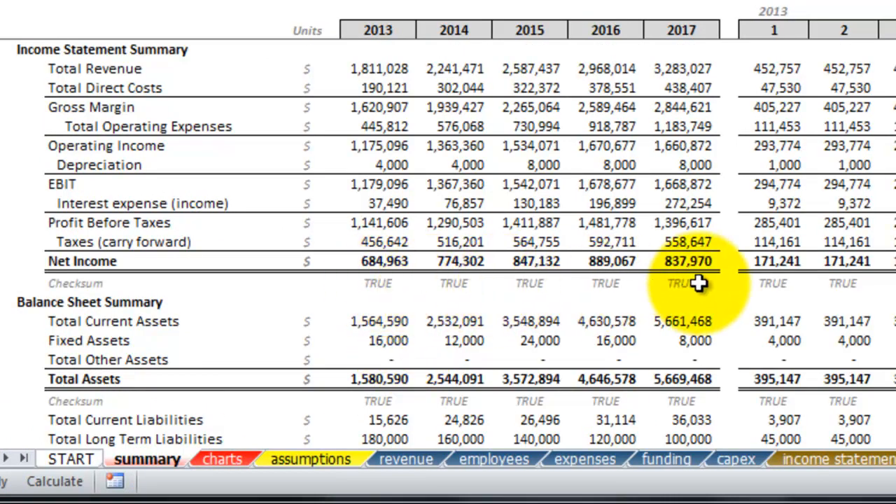
pyautogui.moveTo(432, 401)
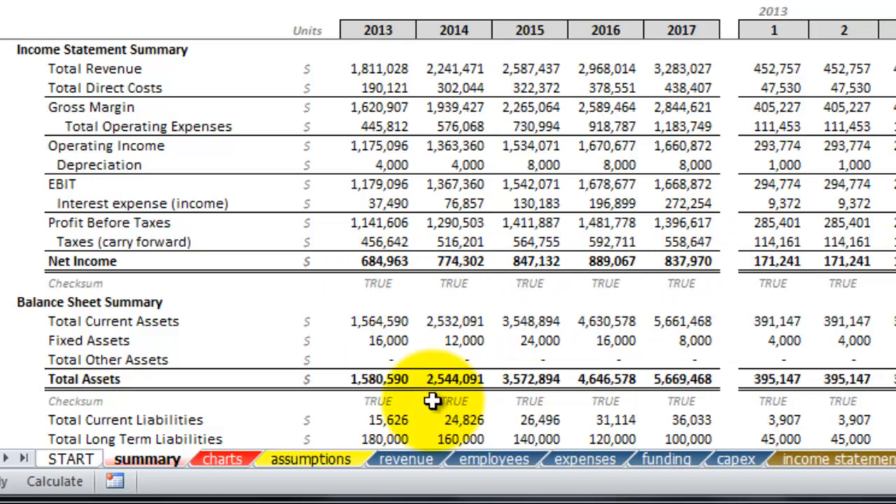
pyautogui.click(310, 460)
pyautogui.write('1')
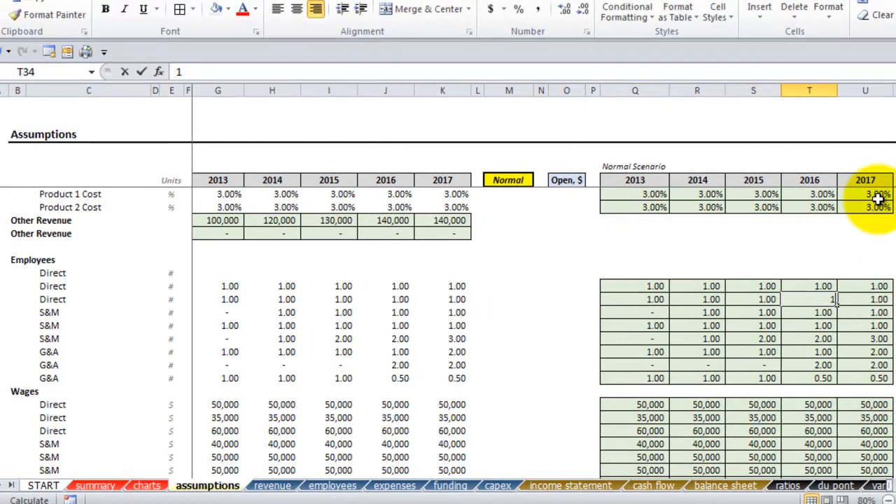
# - Zero the first S&M headcount row, enter 0.5 for G&A, and cut 2017 S&M to 2
pyautogui.click(701, 312)
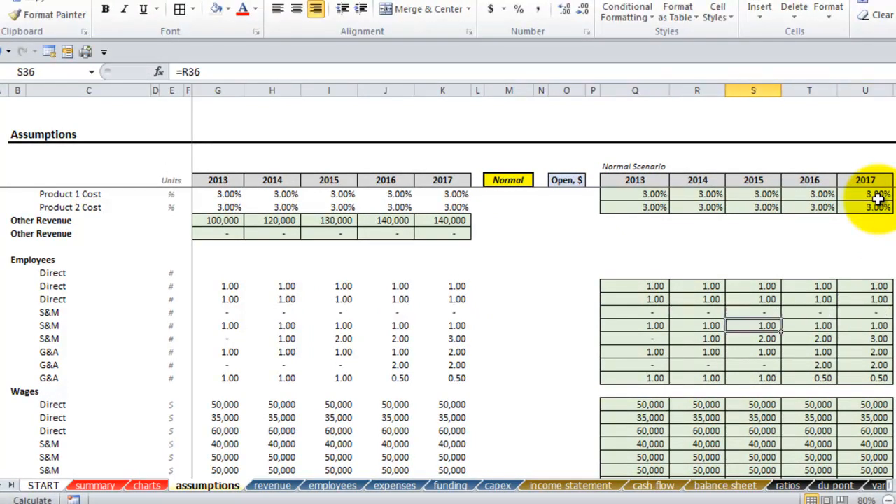
pyautogui.click(634, 325)
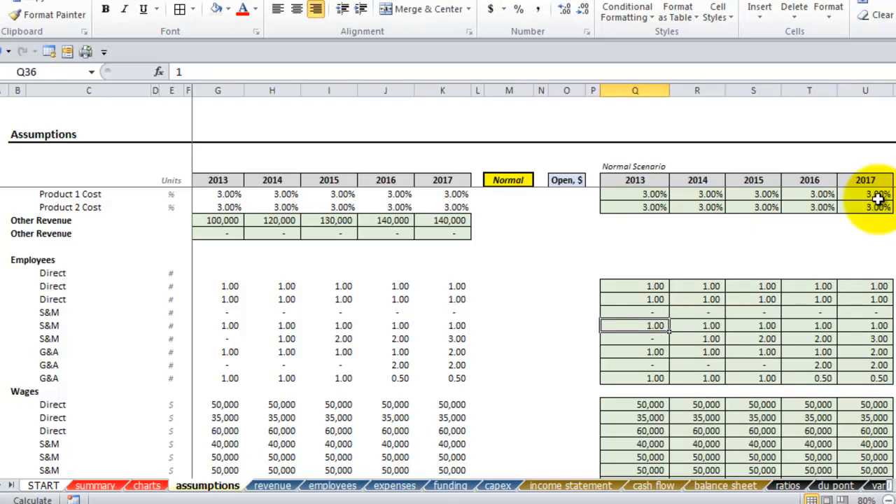
pyautogui.write('.5')
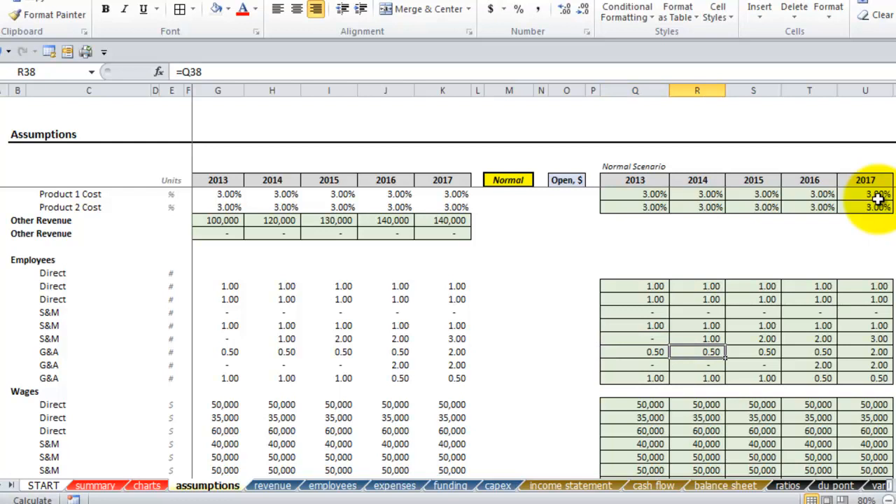
pyautogui.write('.5')
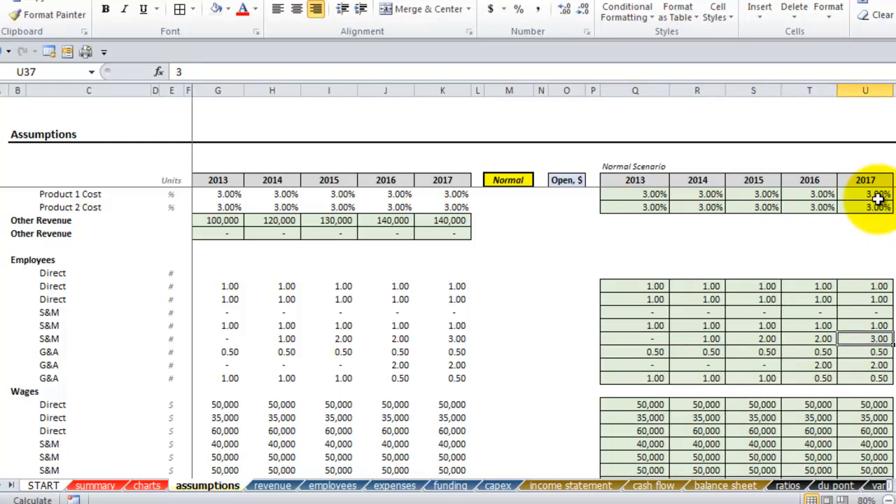
pyautogui.click(878, 349)
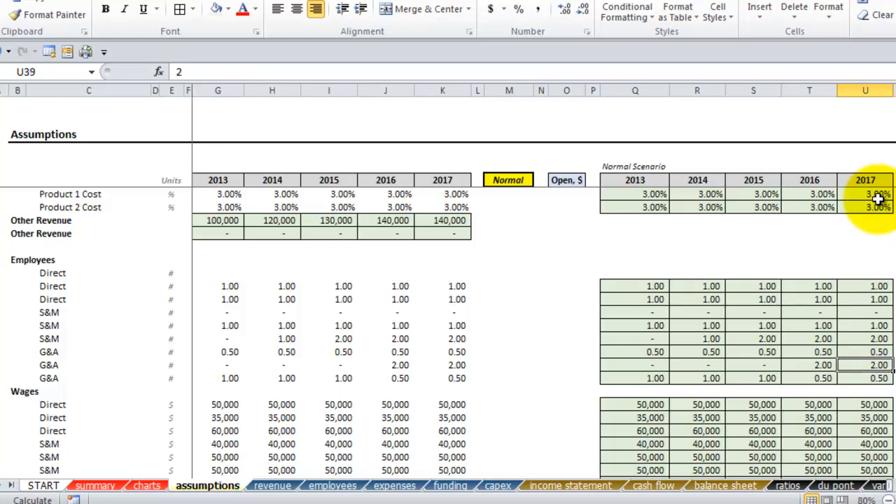
pyautogui.moveTo(394, 364)
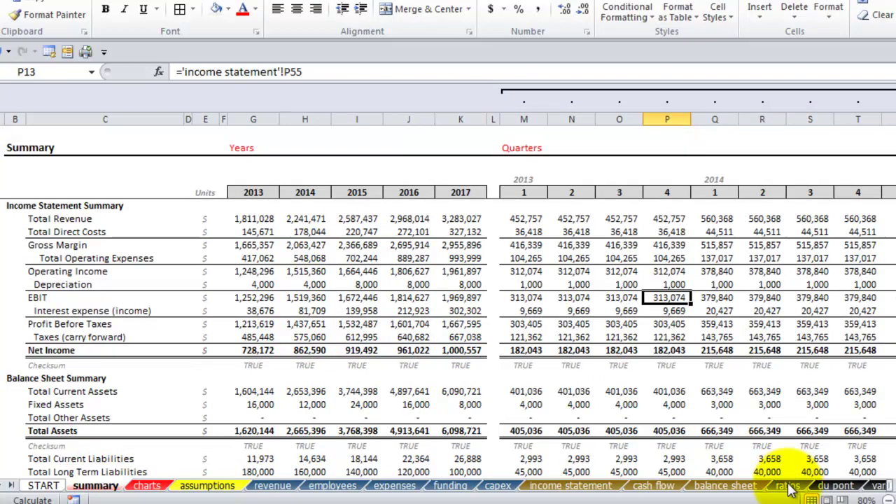
pyautogui.click(788, 486)
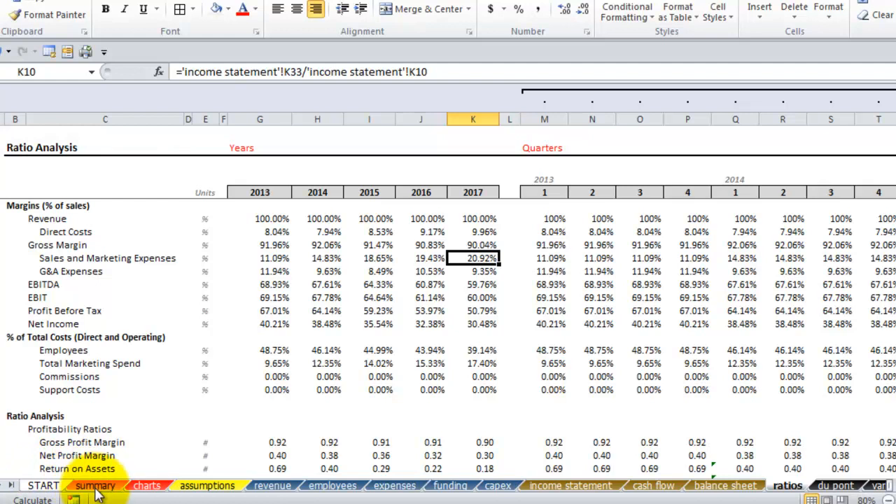
pyautogui.click(94, 485)
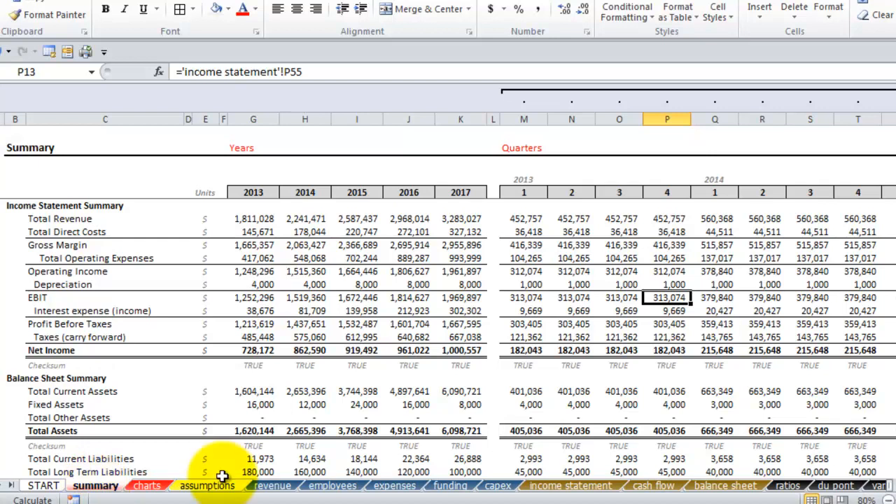
# - Set the scenario dropdown to Optimistic and check the summary results
pyautogui.click(208, 485)
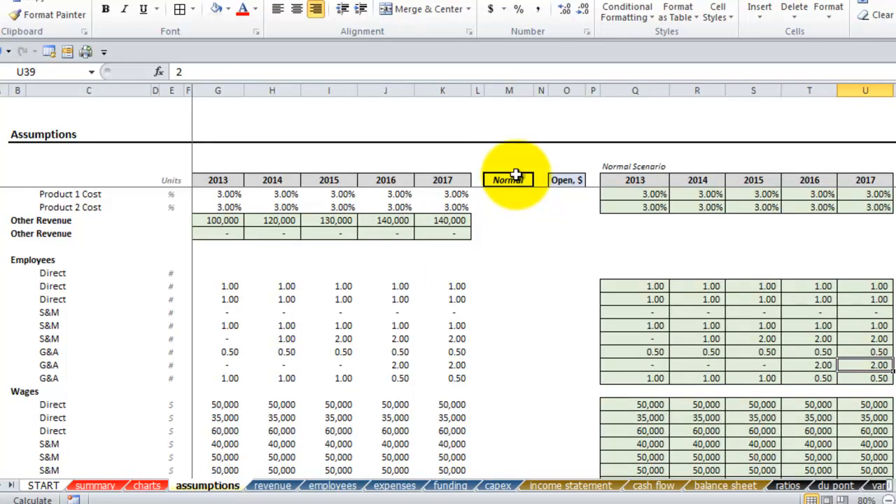
pyautogui.click(539, 180)
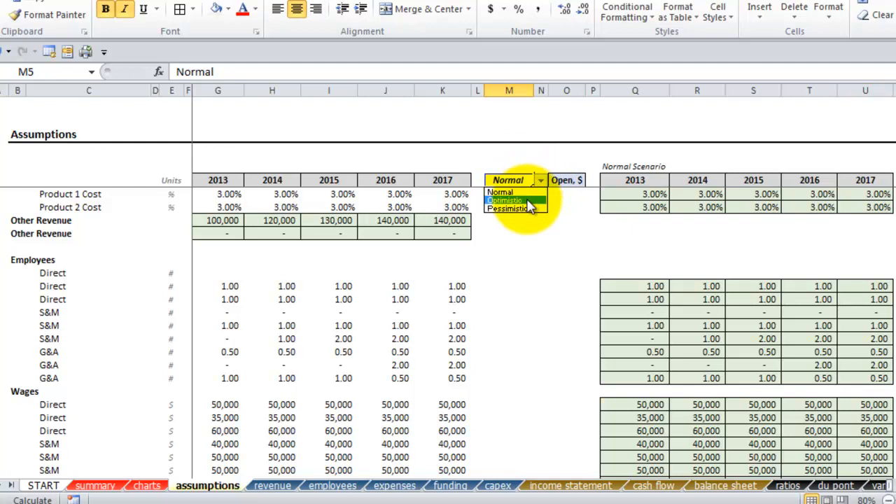
pyautogui.click(505, 201)
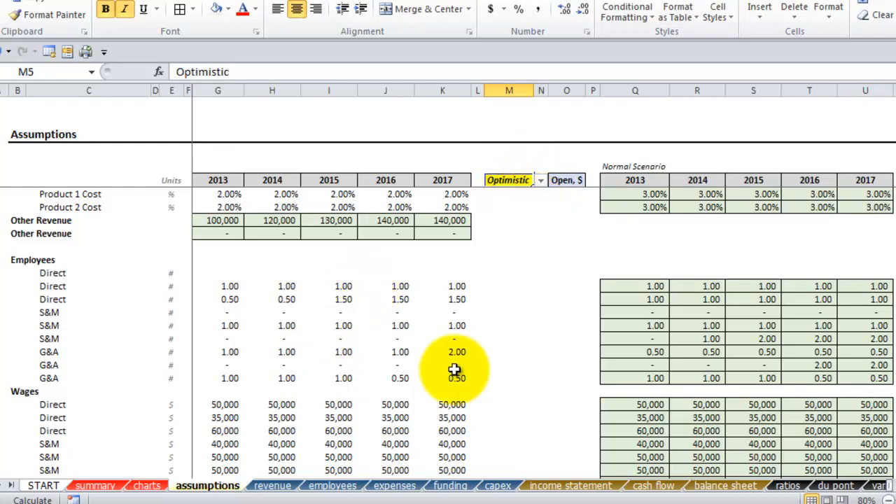
pyautogui.click(96, 485)
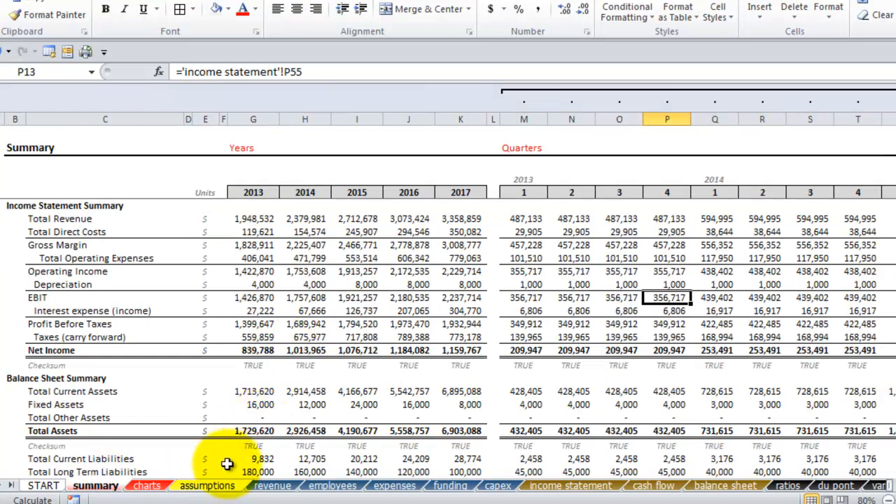
# - Switch the scenario to Pessimistic and check the summary's 2017 net income of 971,683
pyautogui.click(208, 484)
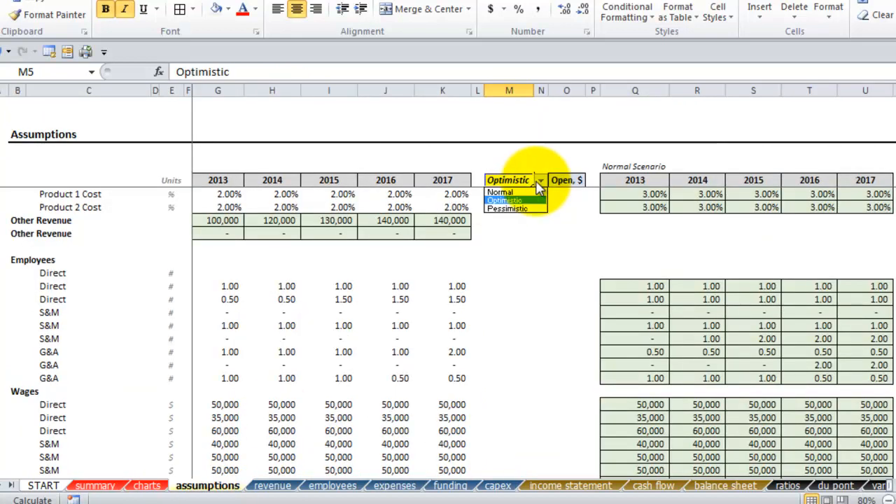
pyautogui.click(506, 208)
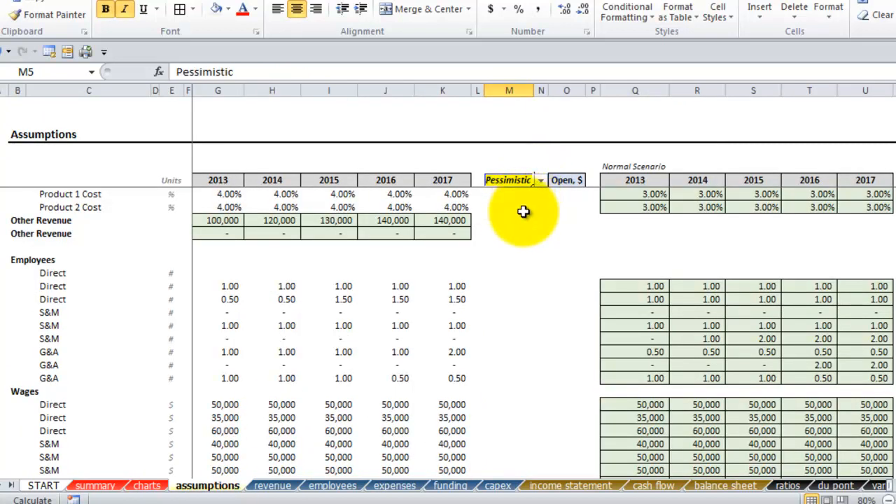
pyautogui.click(101, 482)
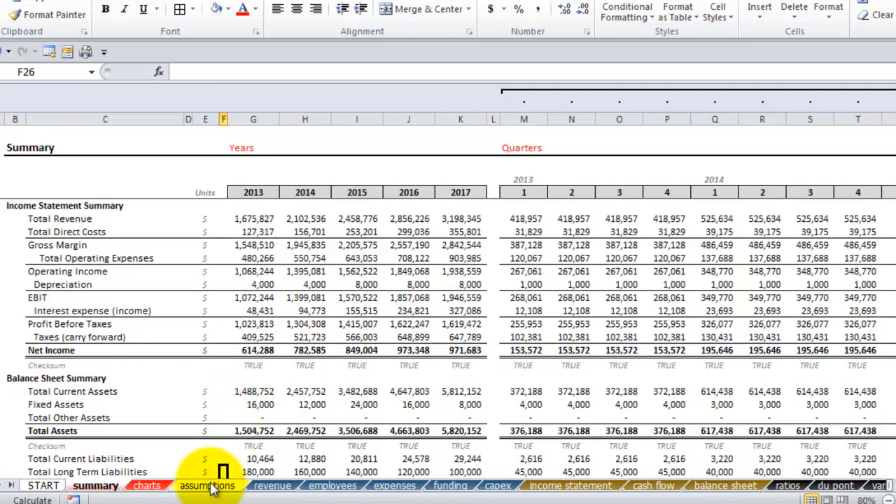
pyautogui.click(206, 485)
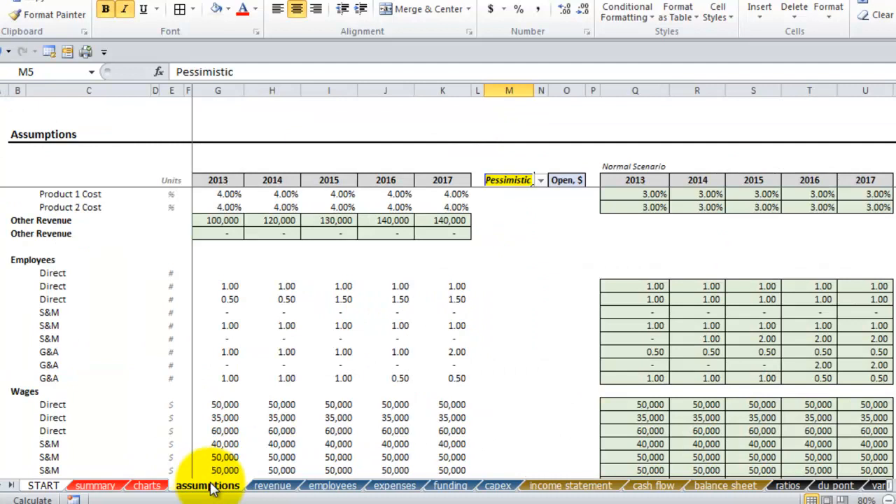